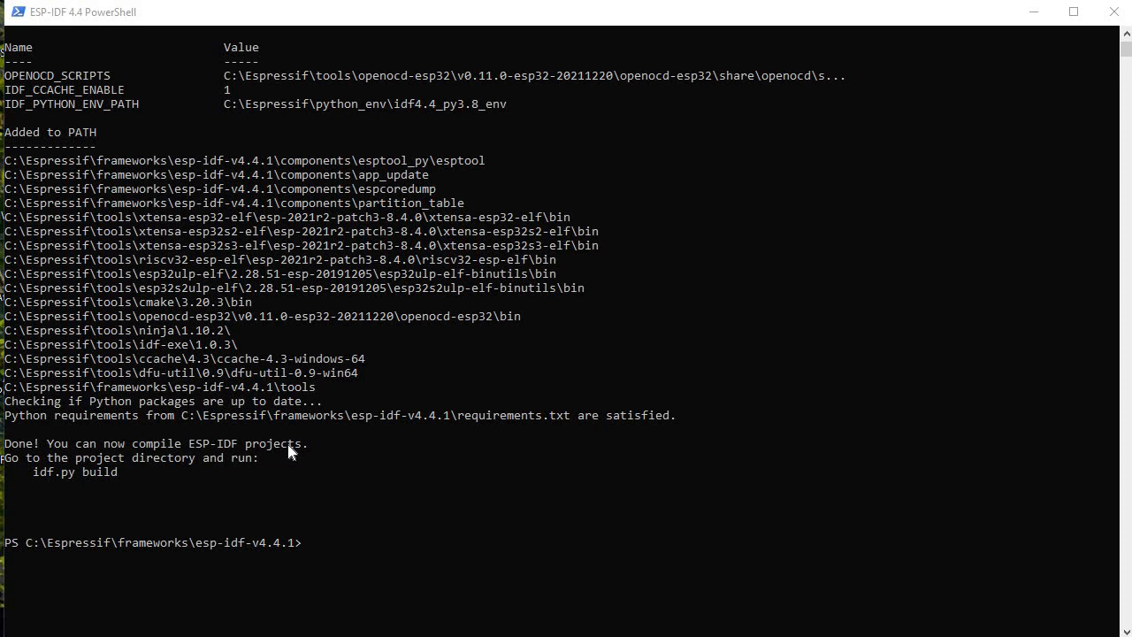
mouse_move(322, 492)
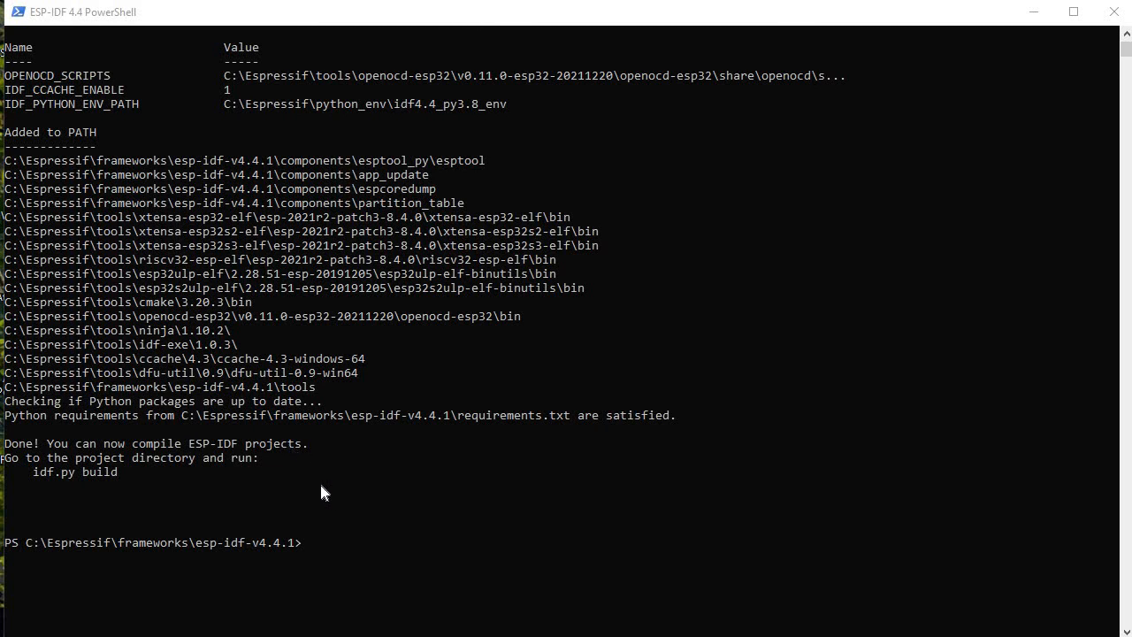
mouse_move(317, 498)
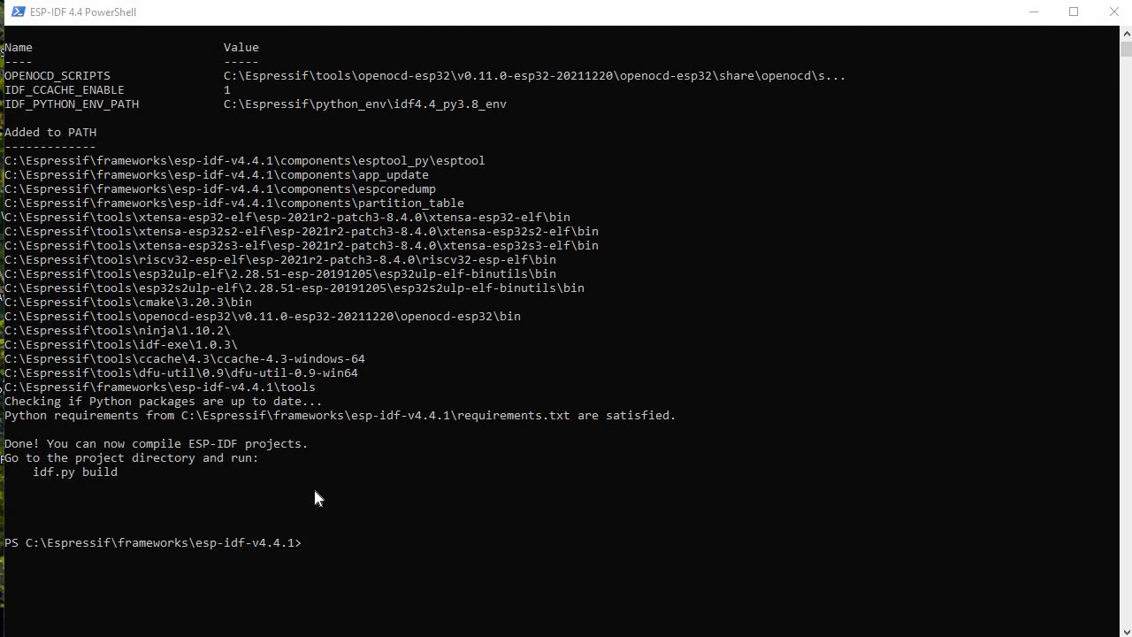
mouse_move(180, 283)
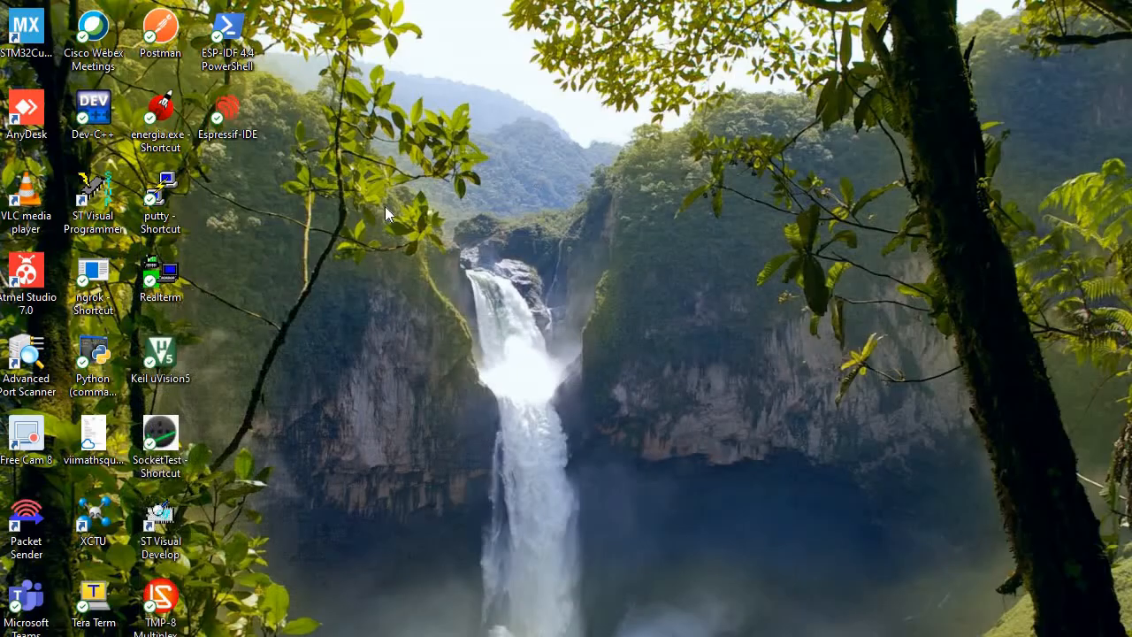
mouse_move(243, 152)
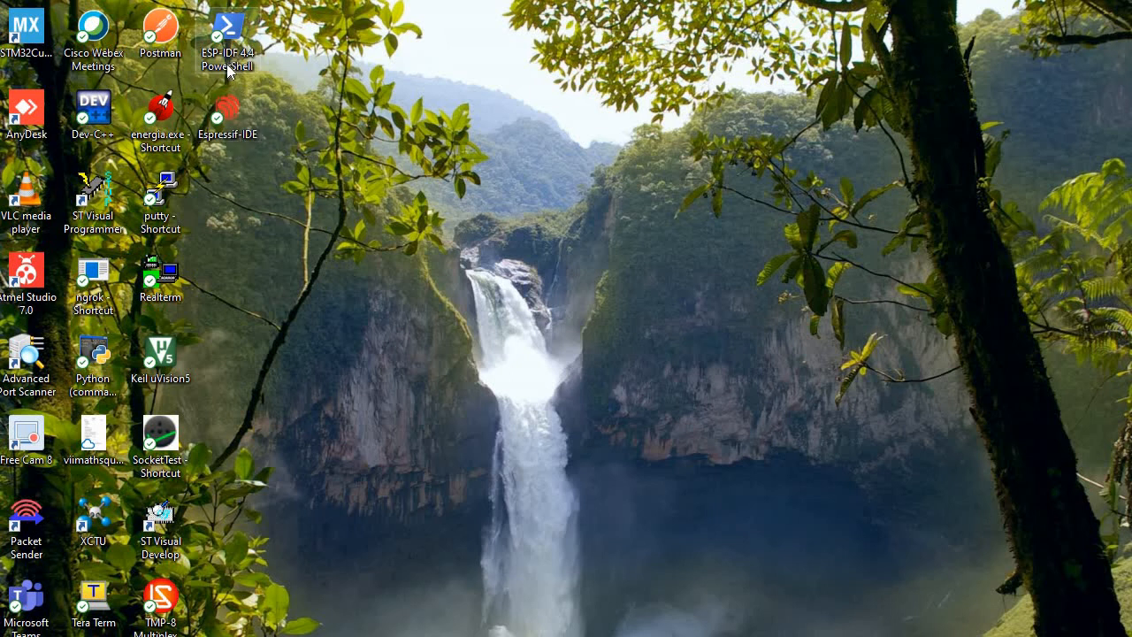
mouse_move(251, 75)
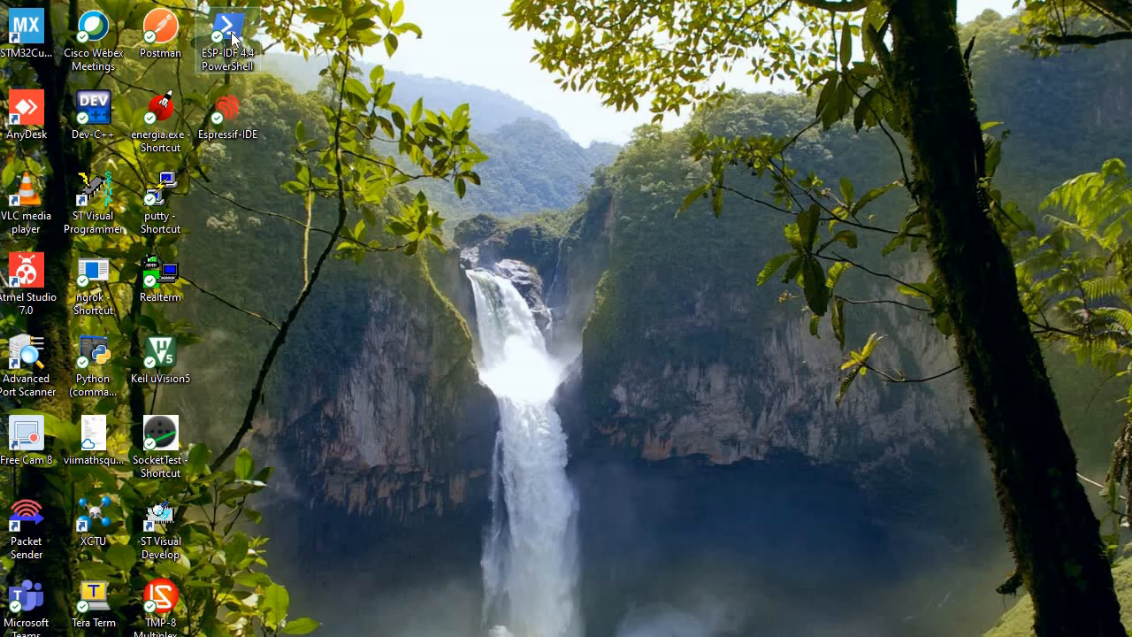
Launch ESP-IDF 4.4 PowerShell, close the duplicate shell window, and relaunch it
double_click(227, 29)
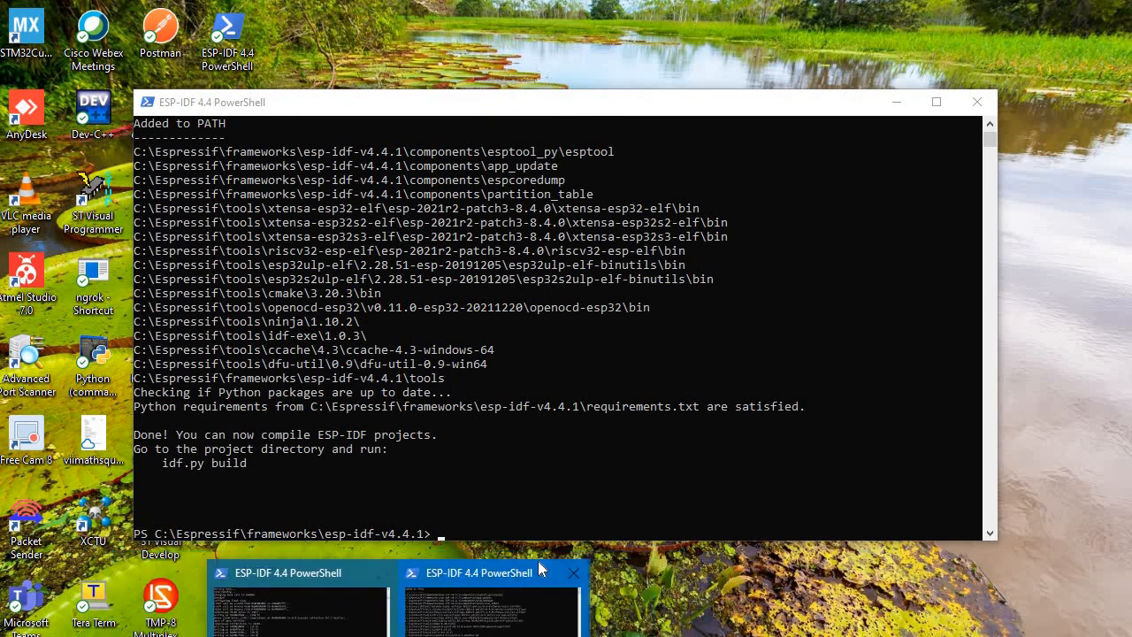
left_click(976, 101)
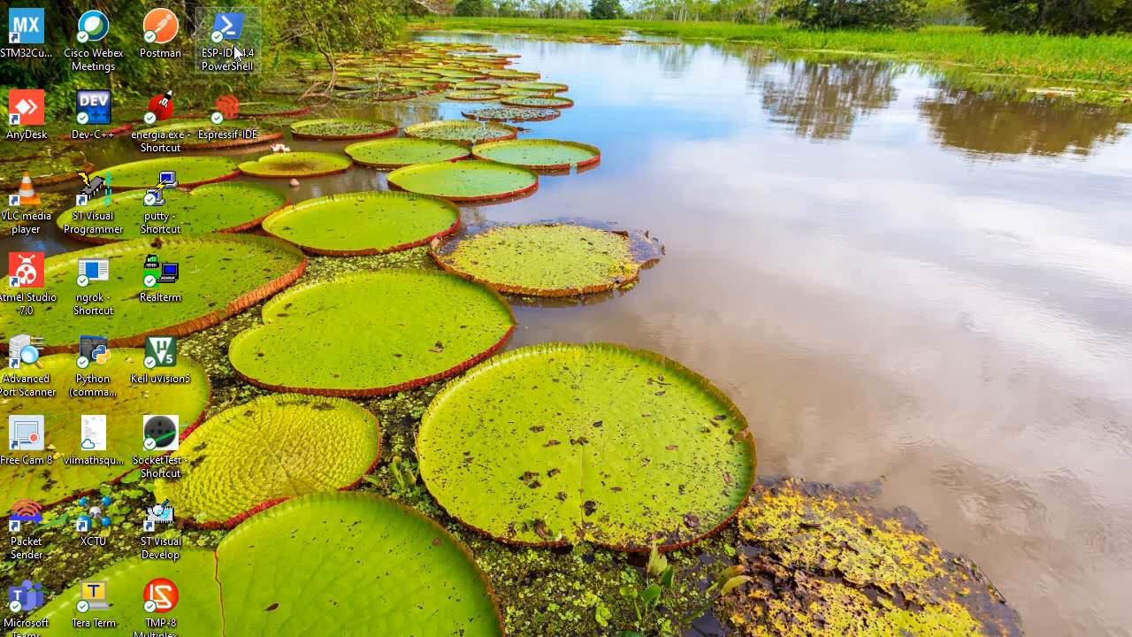
double_click(227, 27)
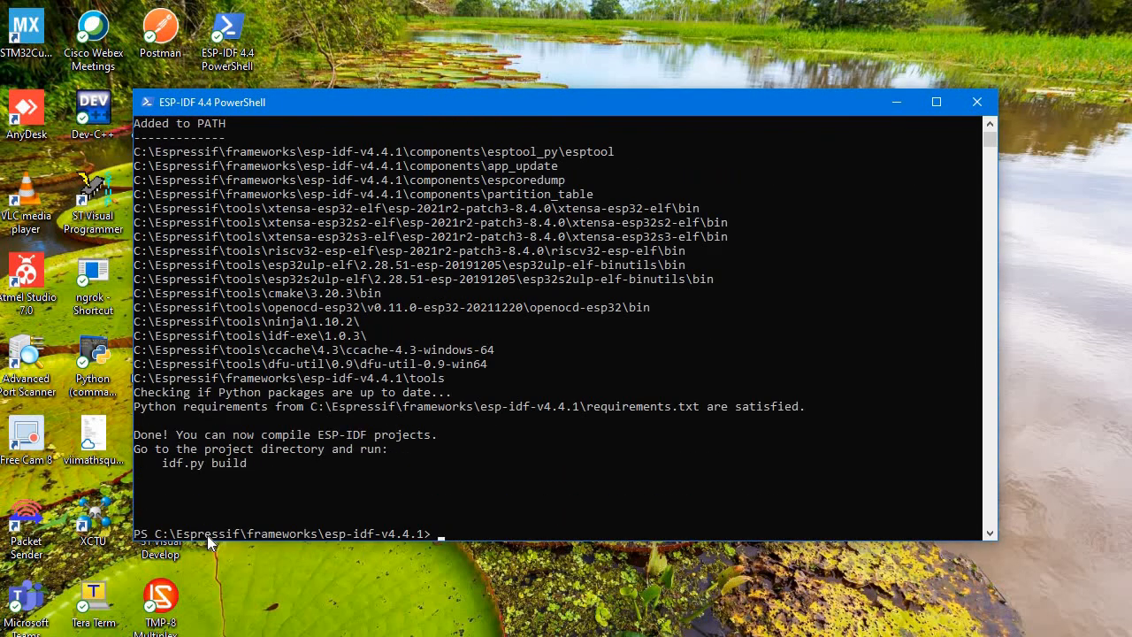
mouse_move(192, 539)
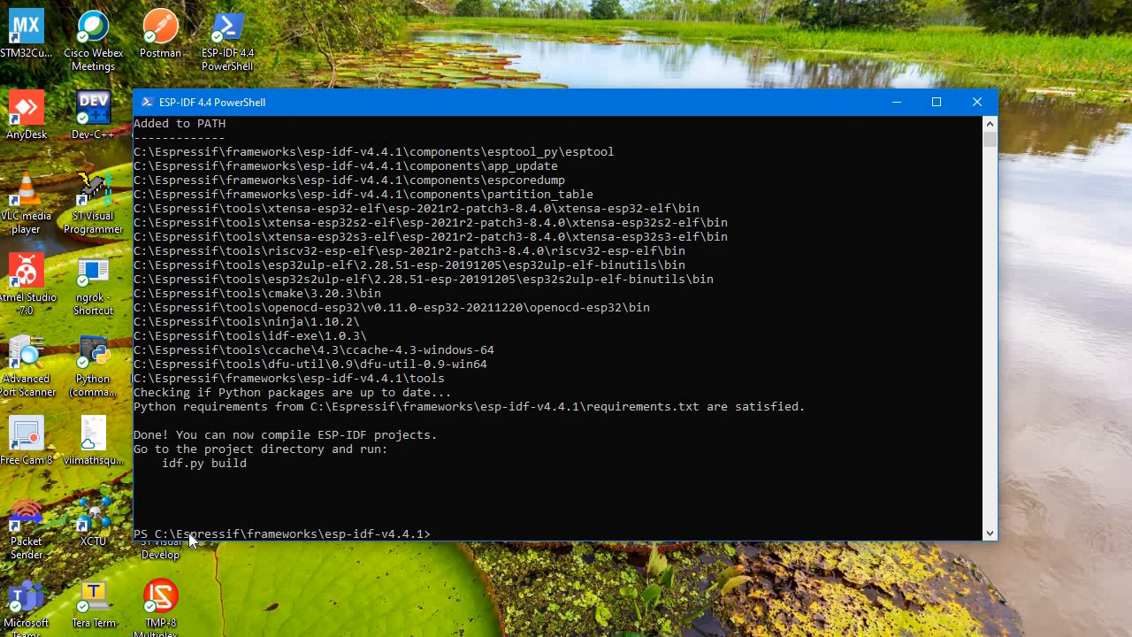
mouse_move(212, 537)
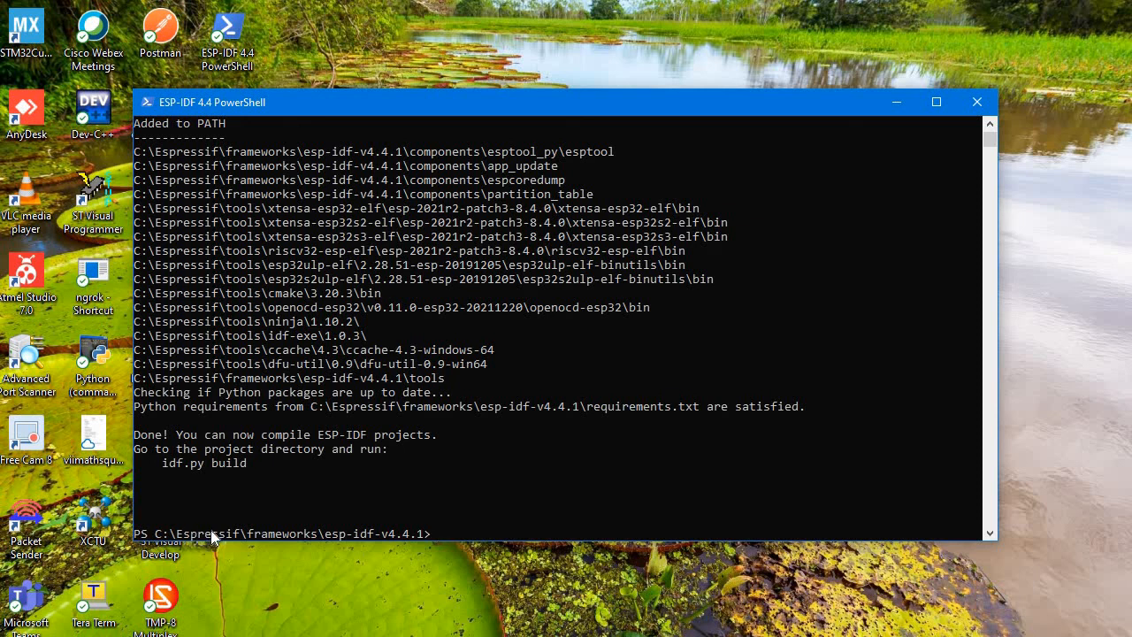
mouse_move(181, 378)
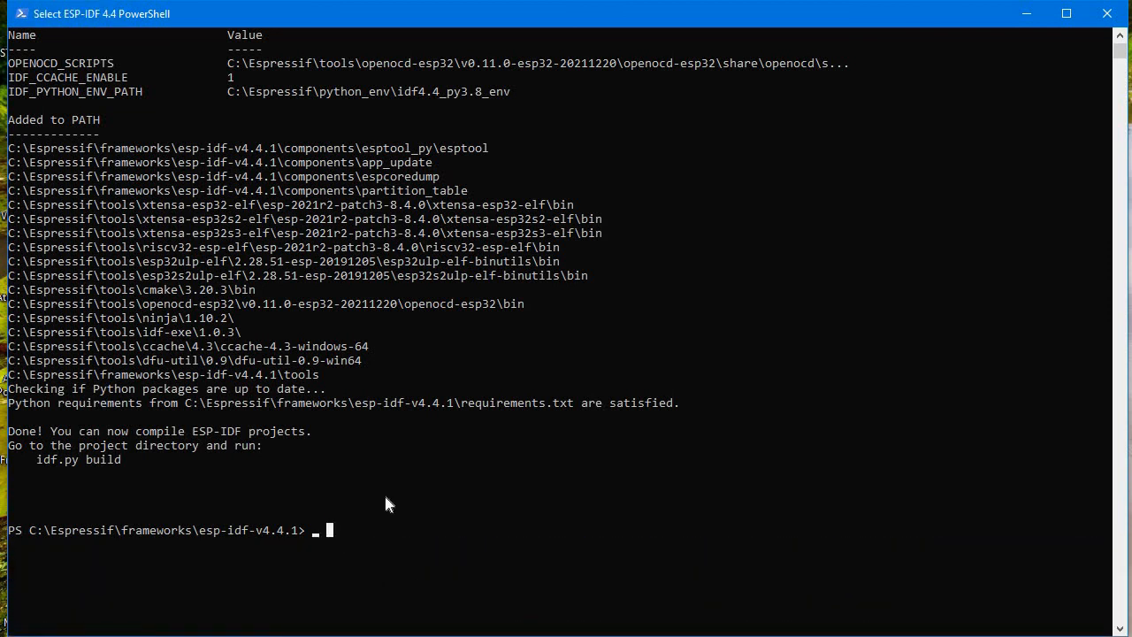
Change into examples\get-started\blink\main and type 'notepad .\blink_example_main.c'
type("cd .\\examples\\")
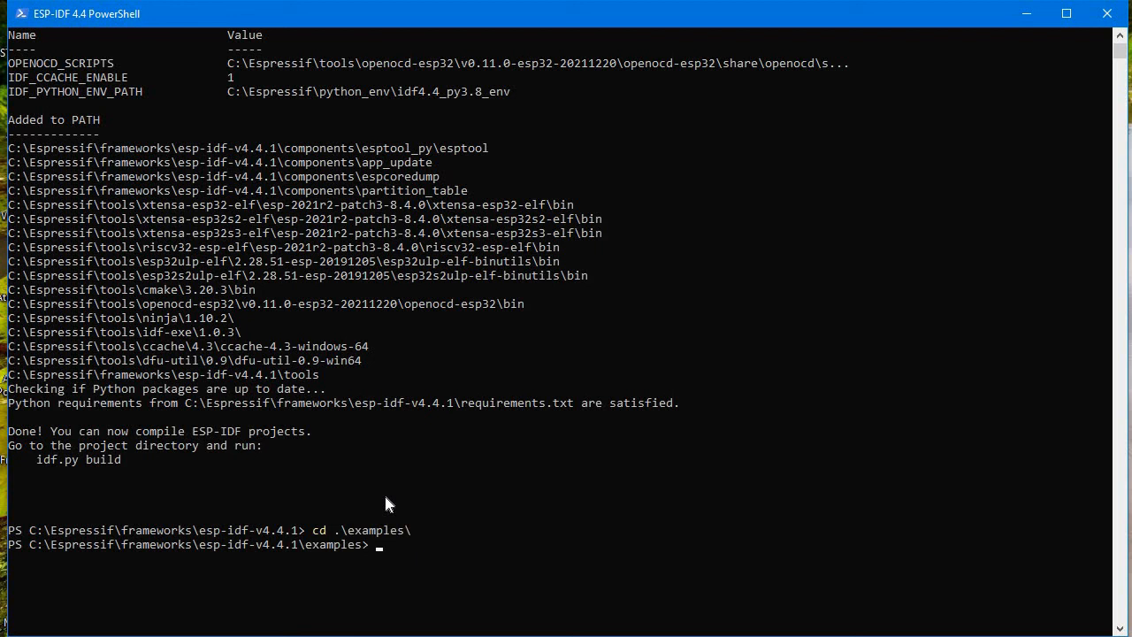
type("cd g")
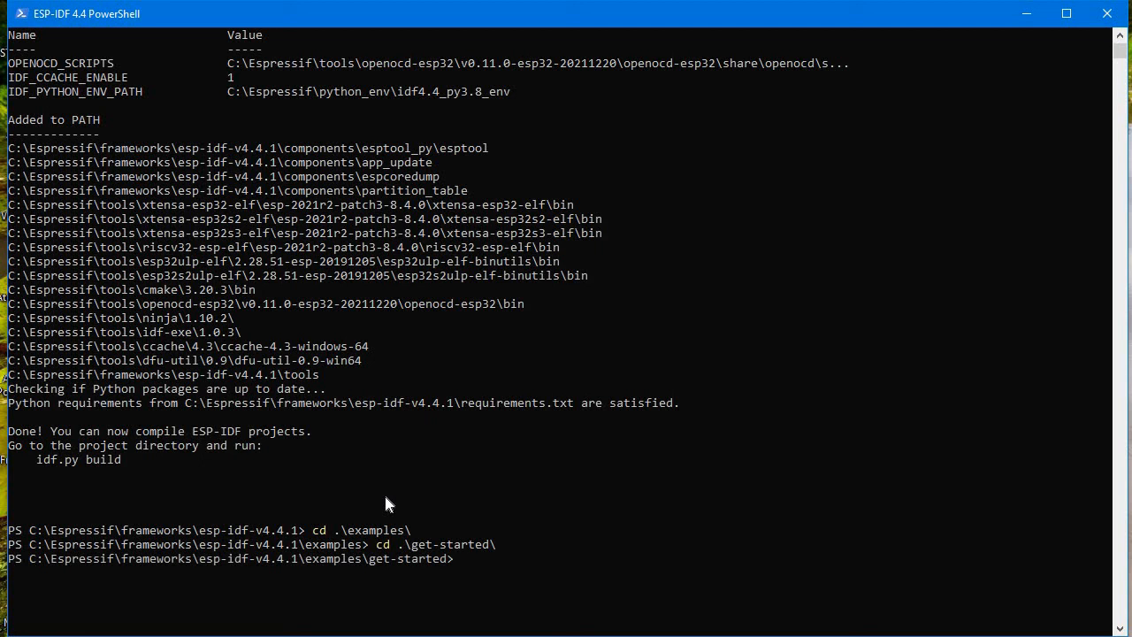
type("c")
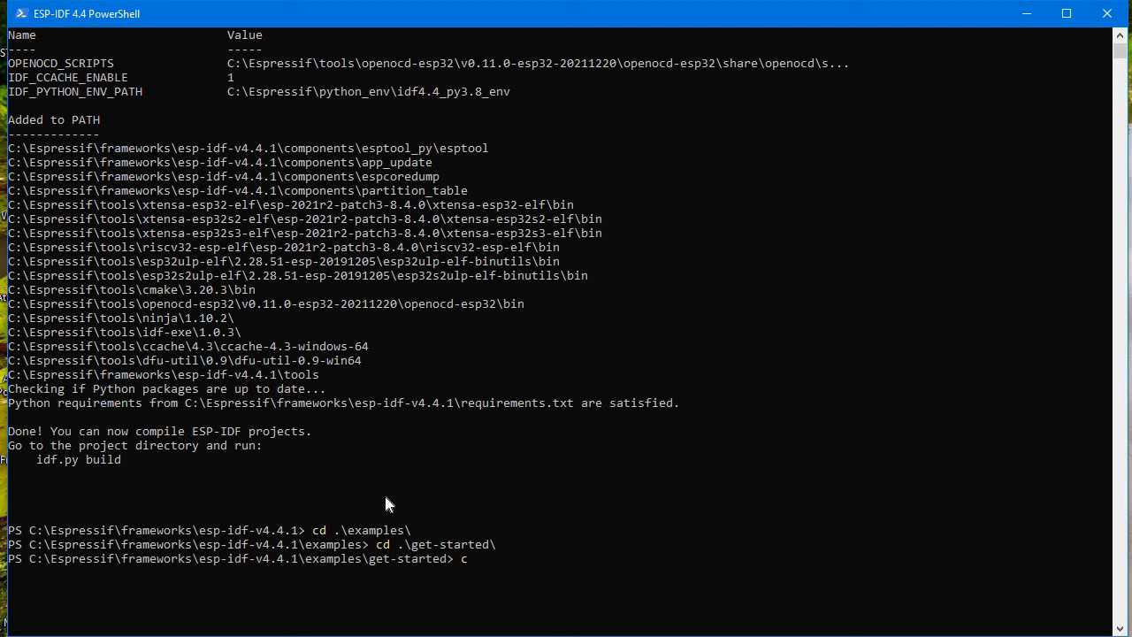
type("d .\\blink\\")
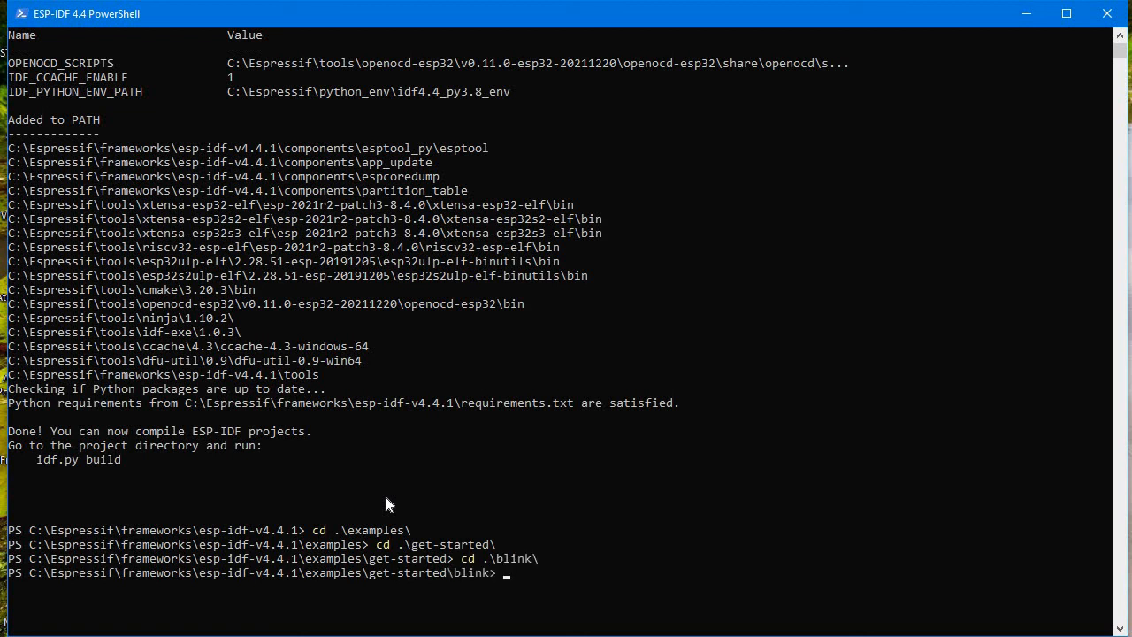
type("n")
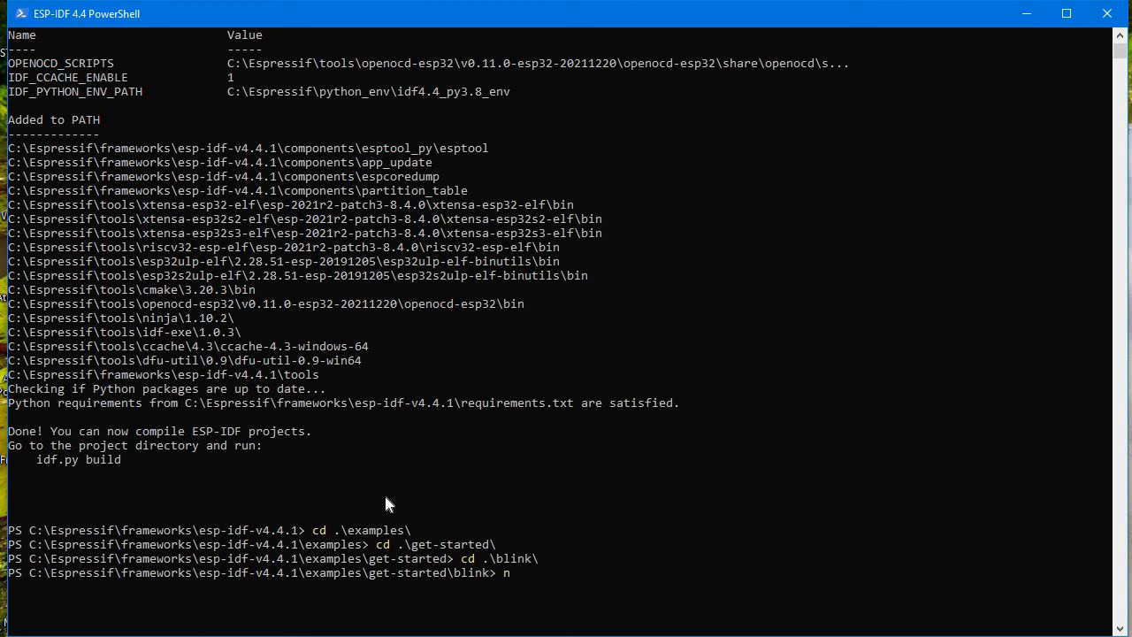
type("otepad")
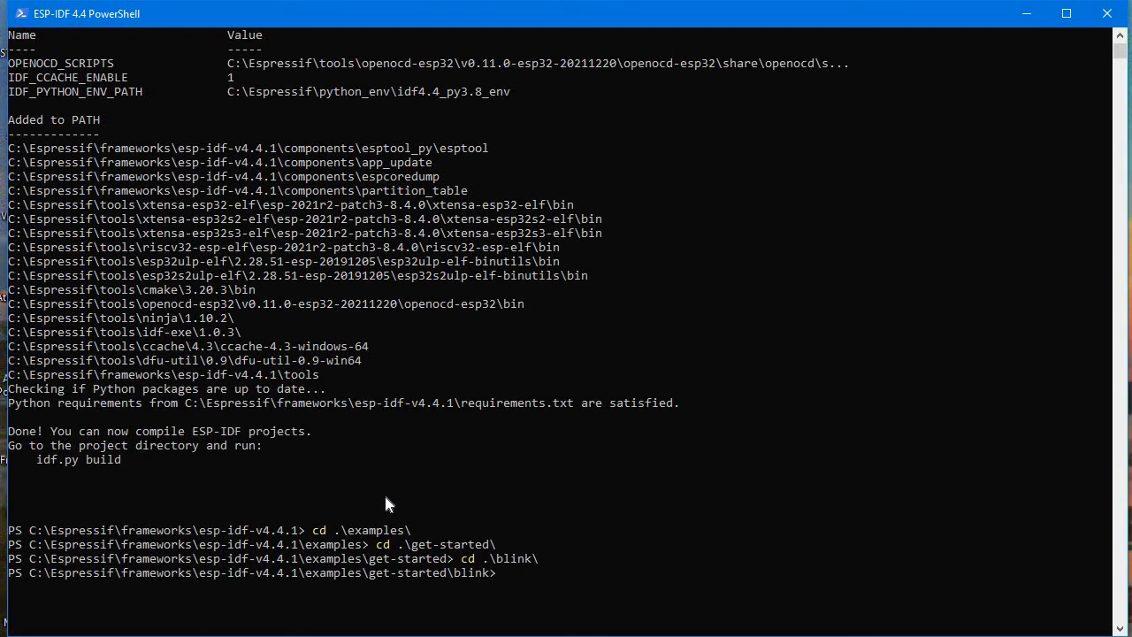
type("cd .\\main\\")
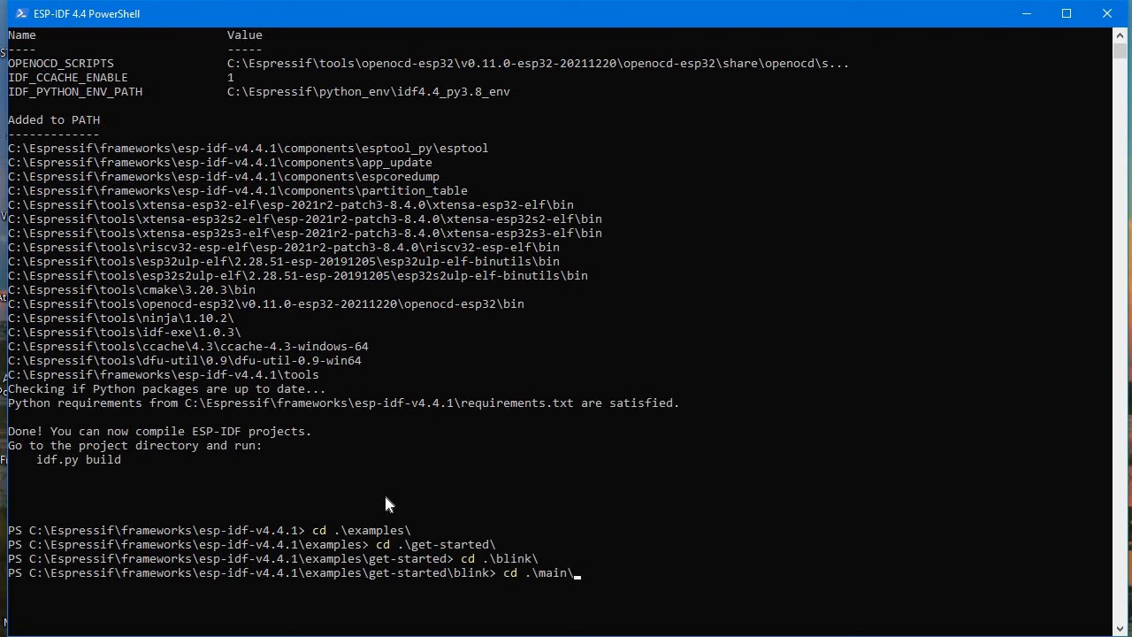
type("not")
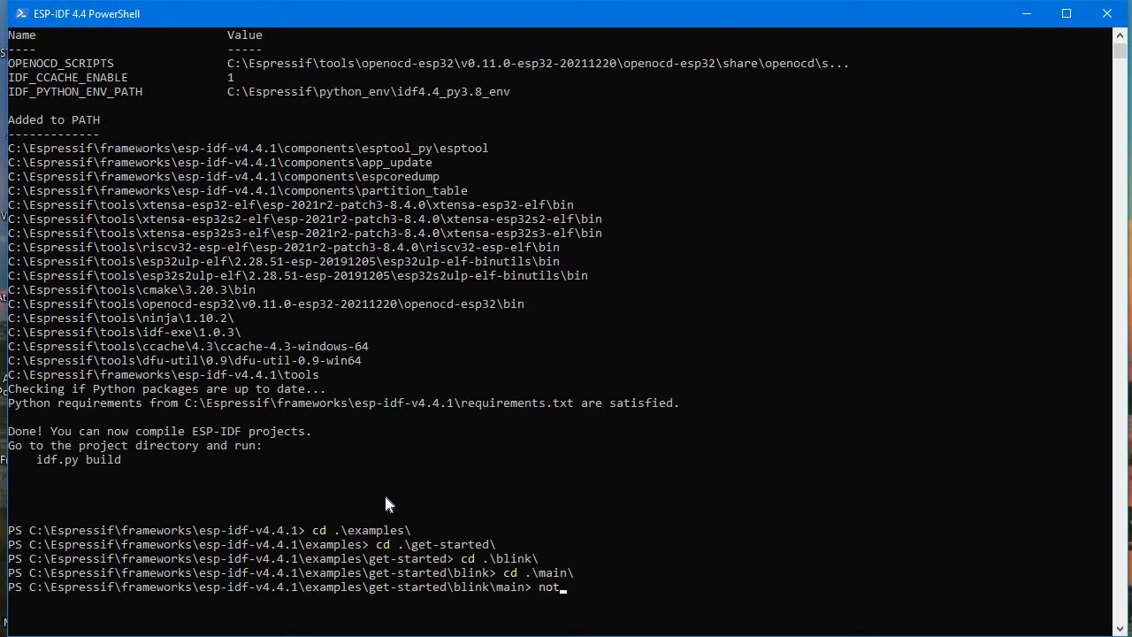
type("epad")
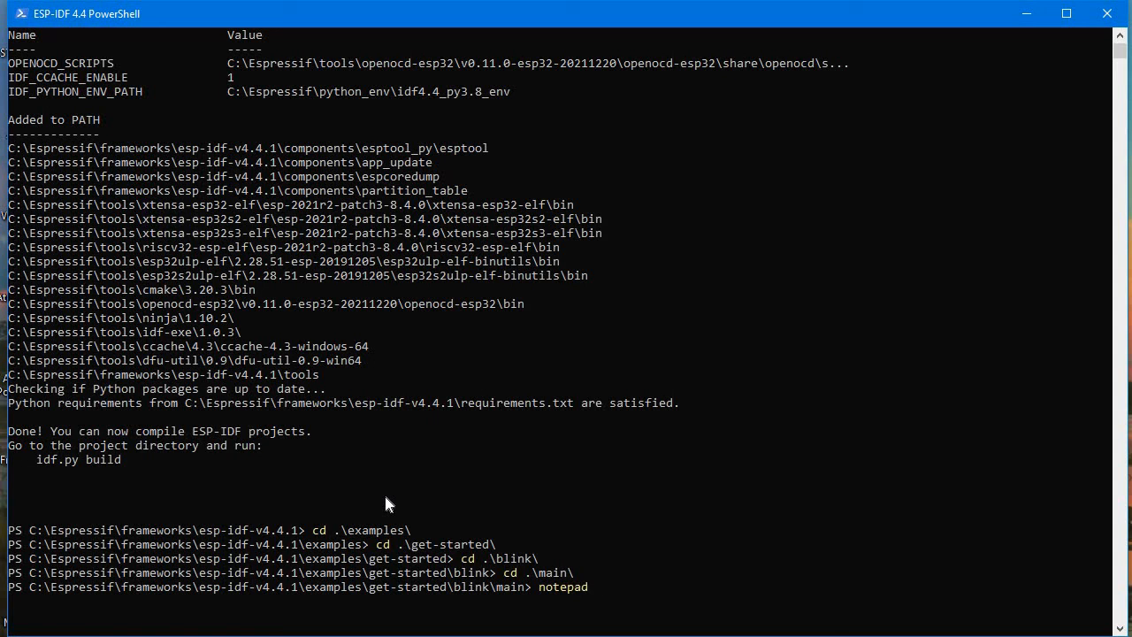
type(".\\blink_example_main.c")
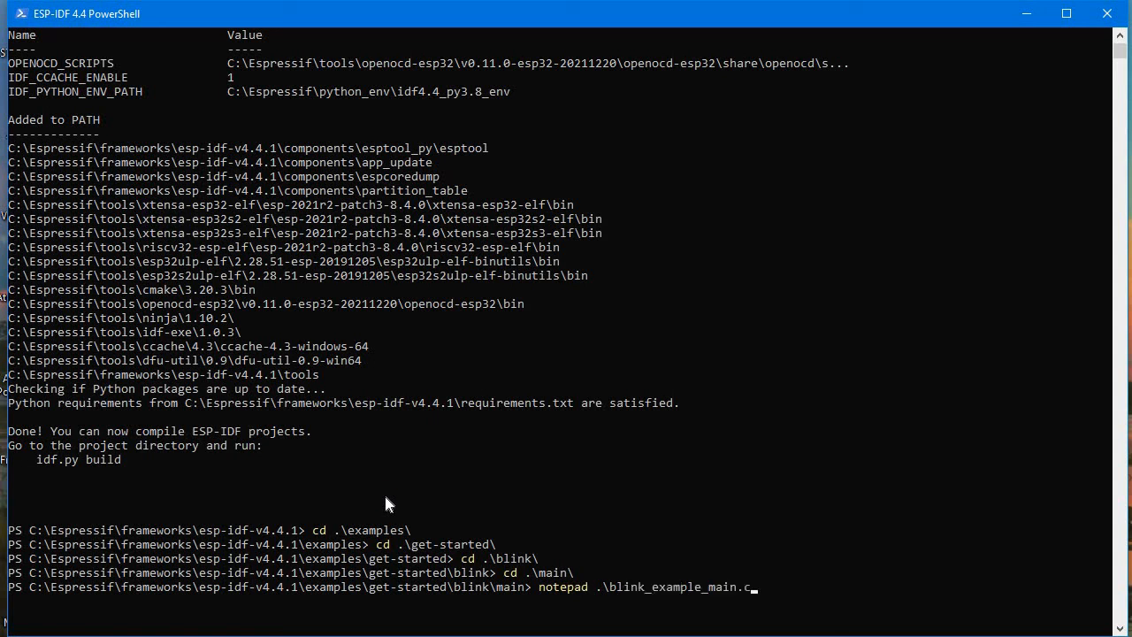
Open blink_example_main.c in Notepad and set the BLINK_GPIO define to 2
key("enter")
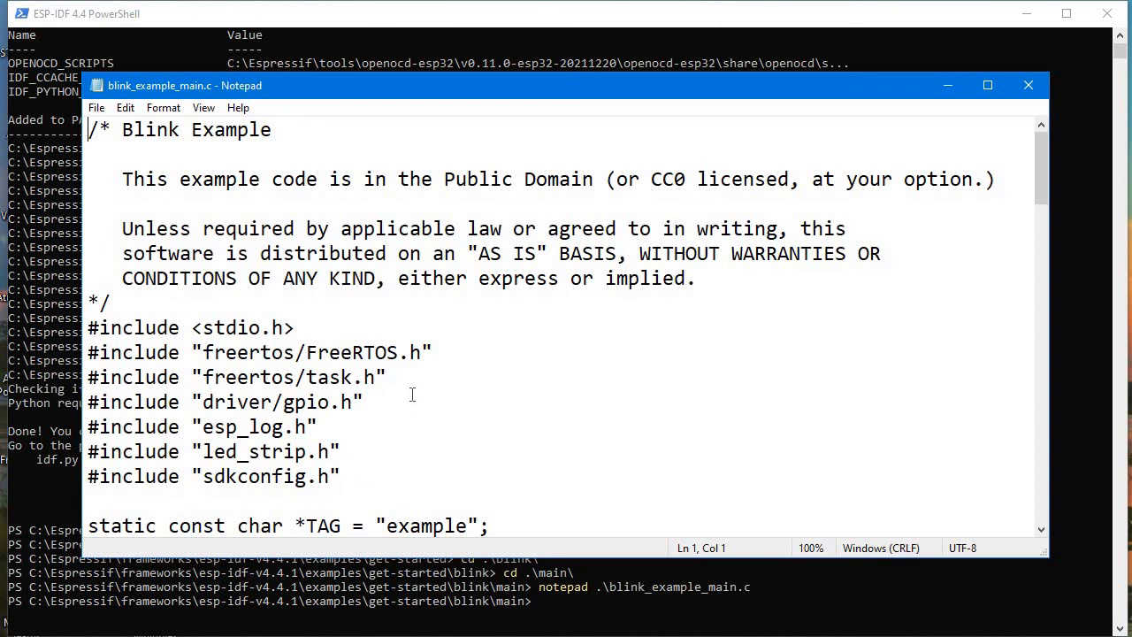
scroll("down", 3)
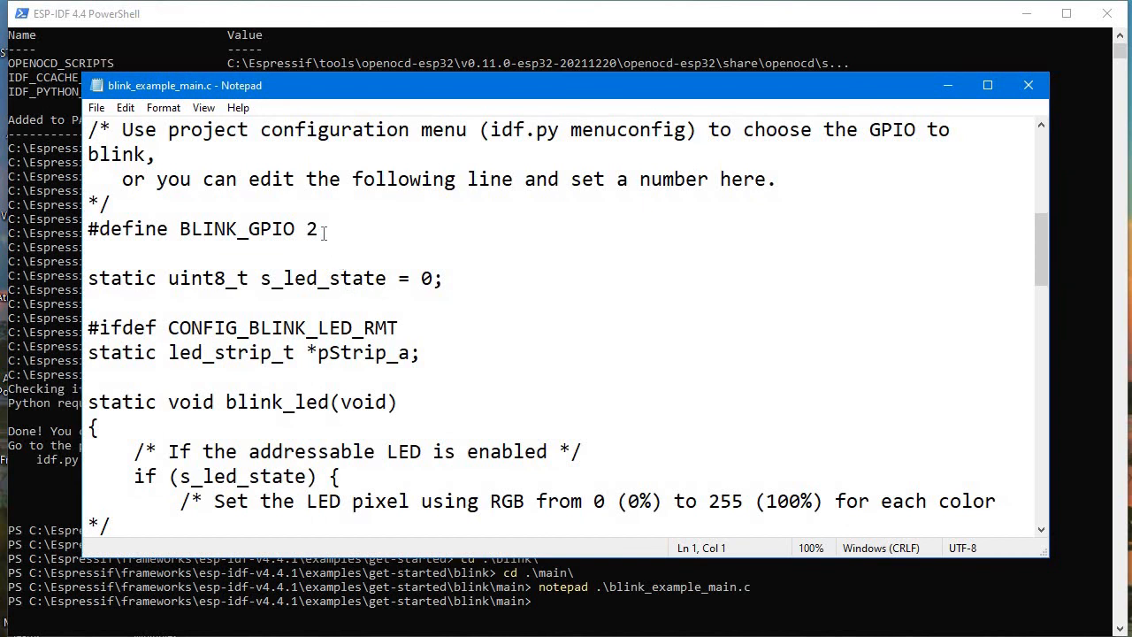
key("Backspace")
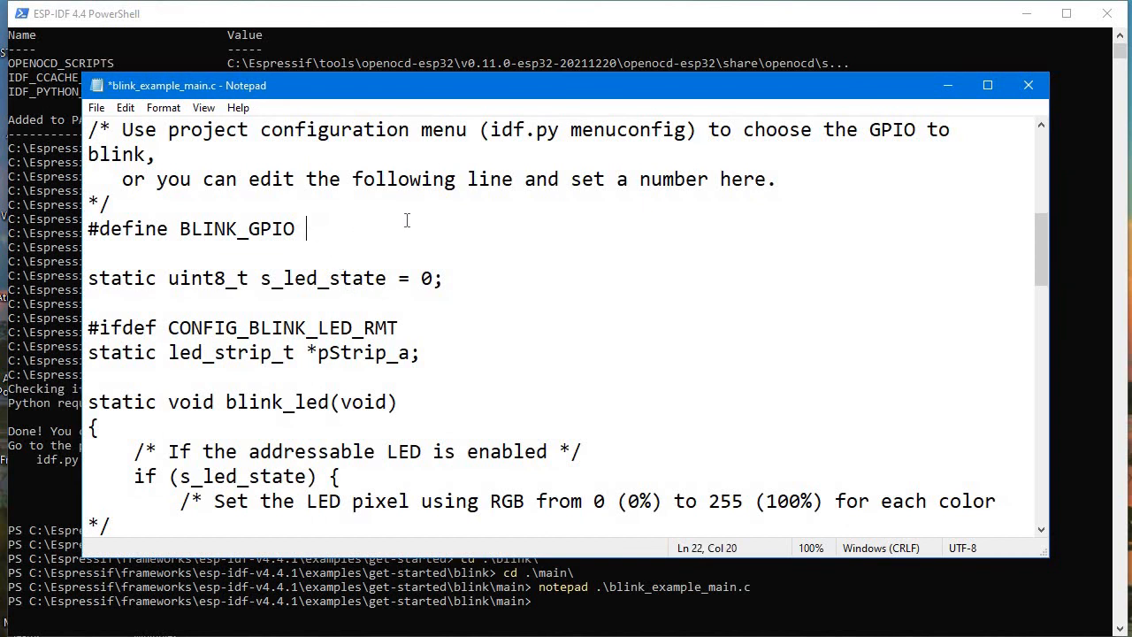
type("2")
left_click(556, 601)
type("cd ..")
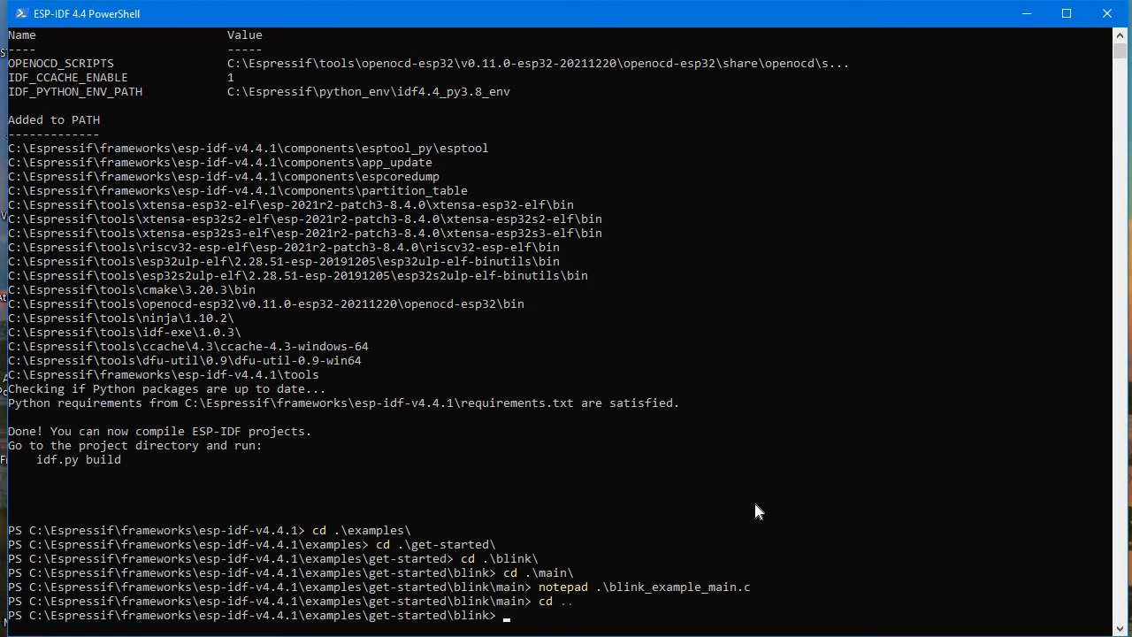
Run idf.py build in the blink folder until 'Project build complete' appears
type("idf")
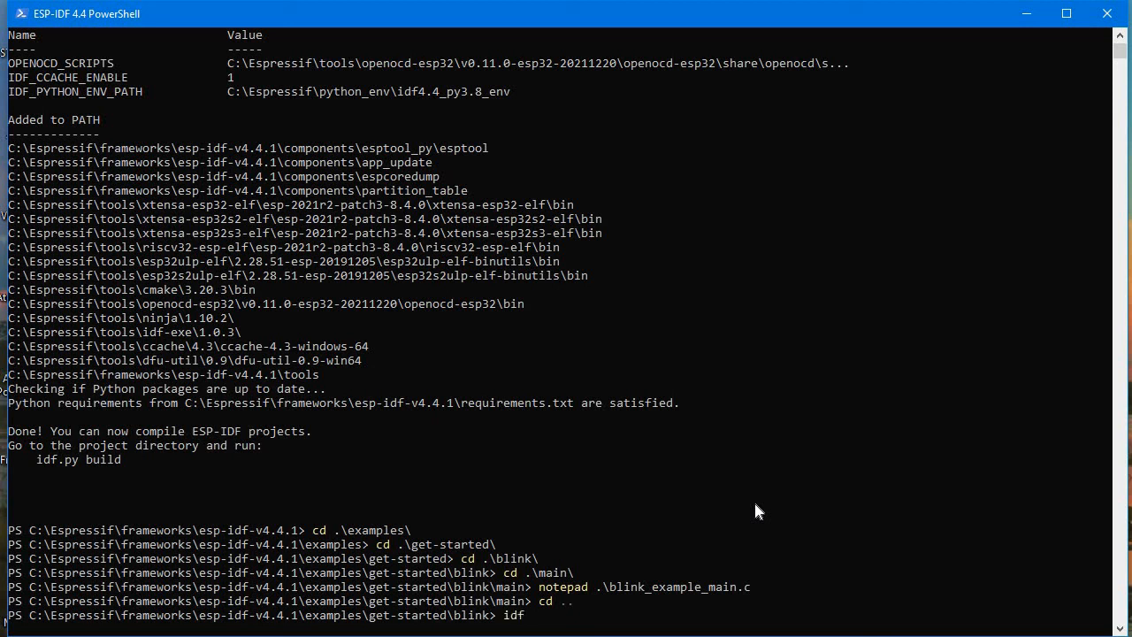
type(".py build")
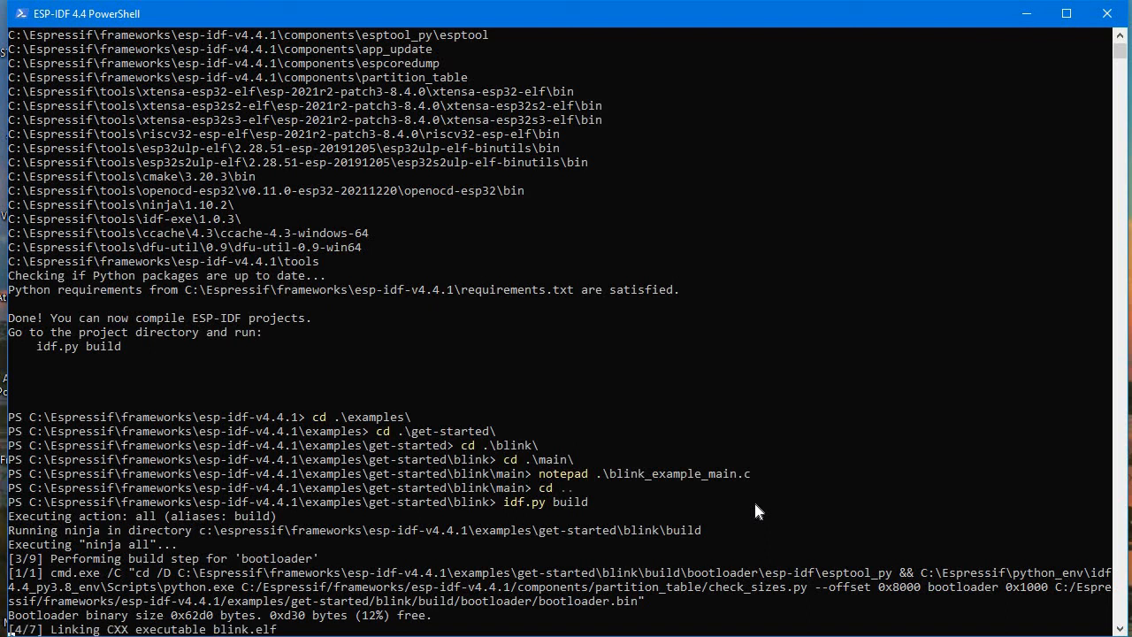
scroll("down", 3)
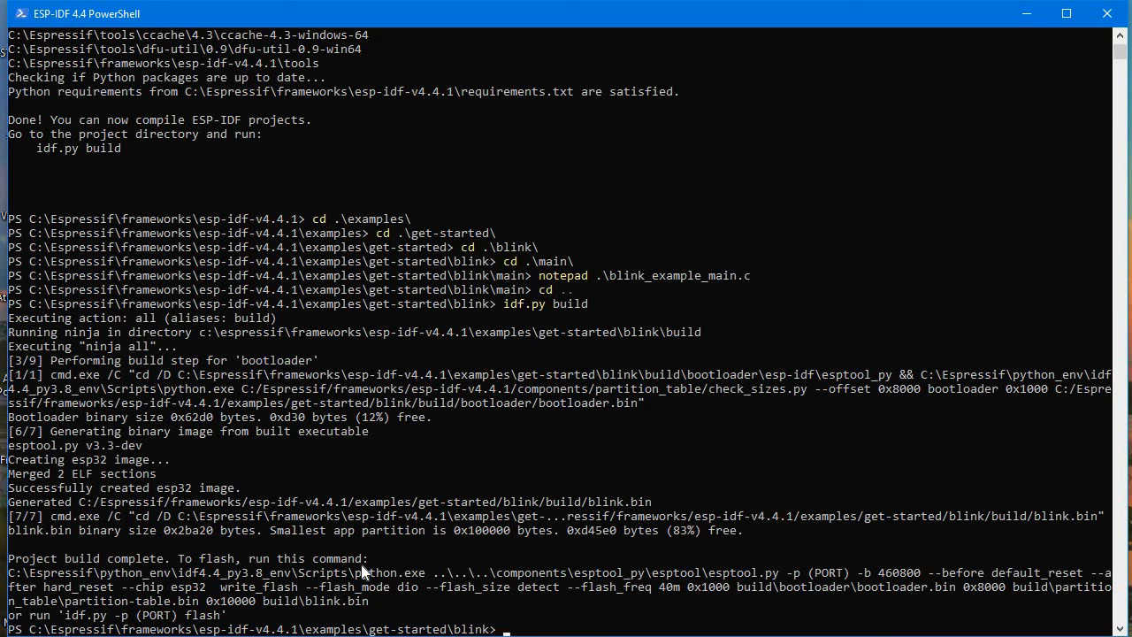
mouse_move(46, 538)
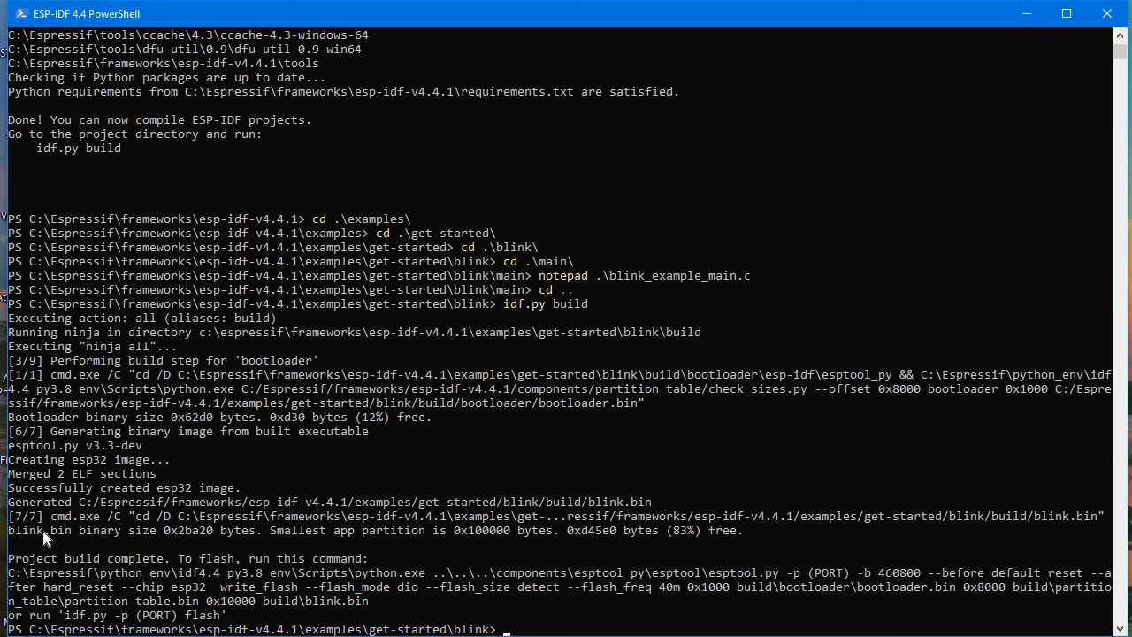
mouse_move(31, 528)
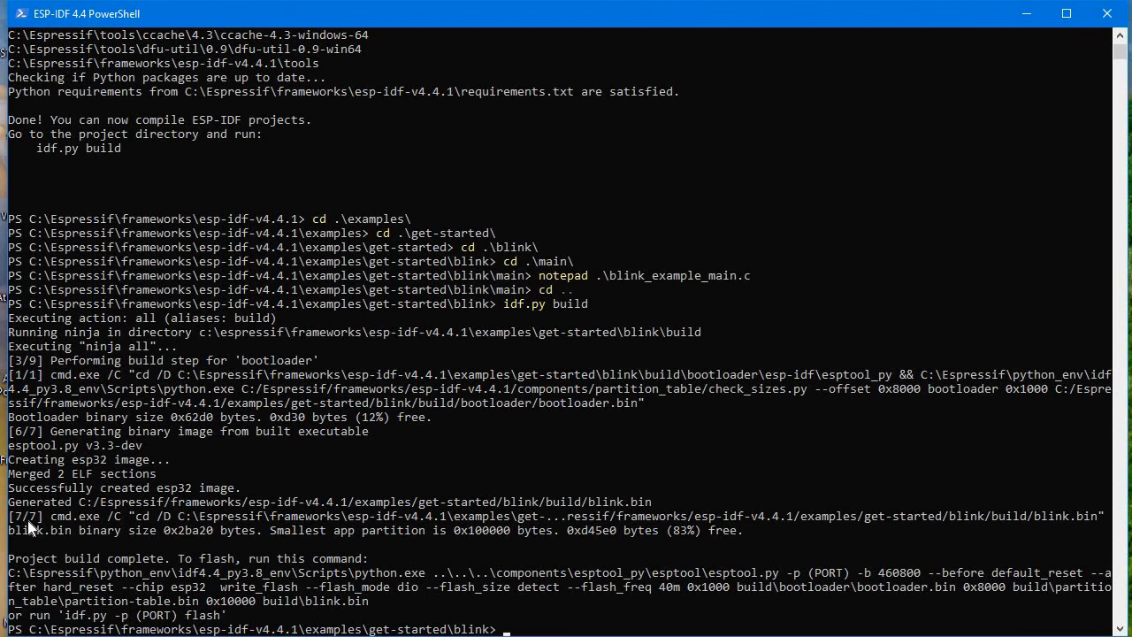
mouse_move(37, 526)
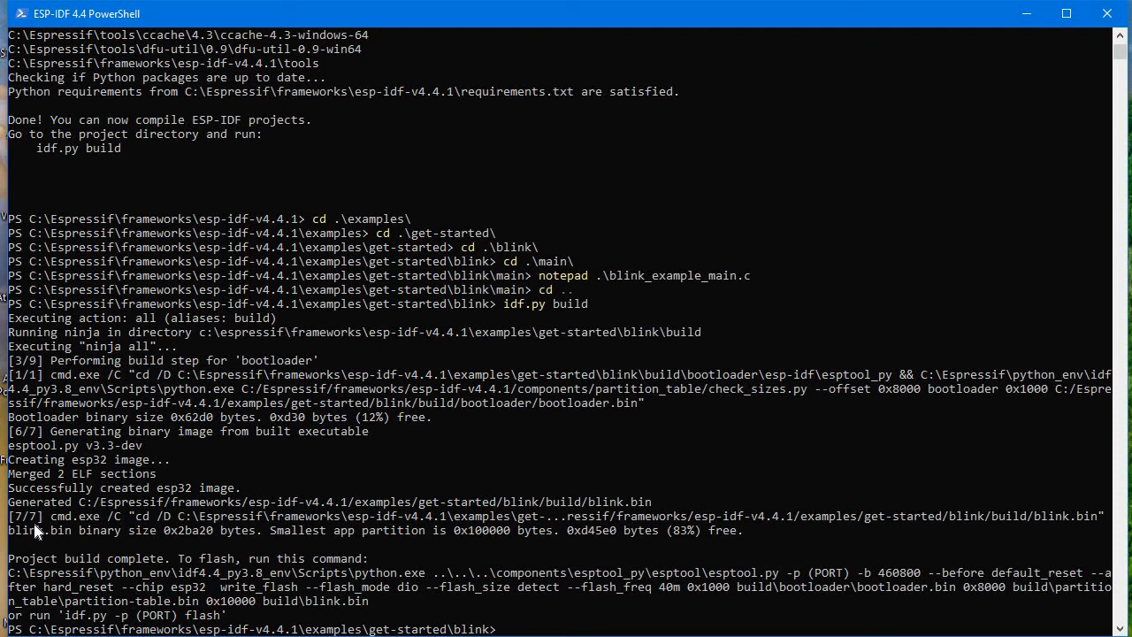
mouse_move(32, 526)
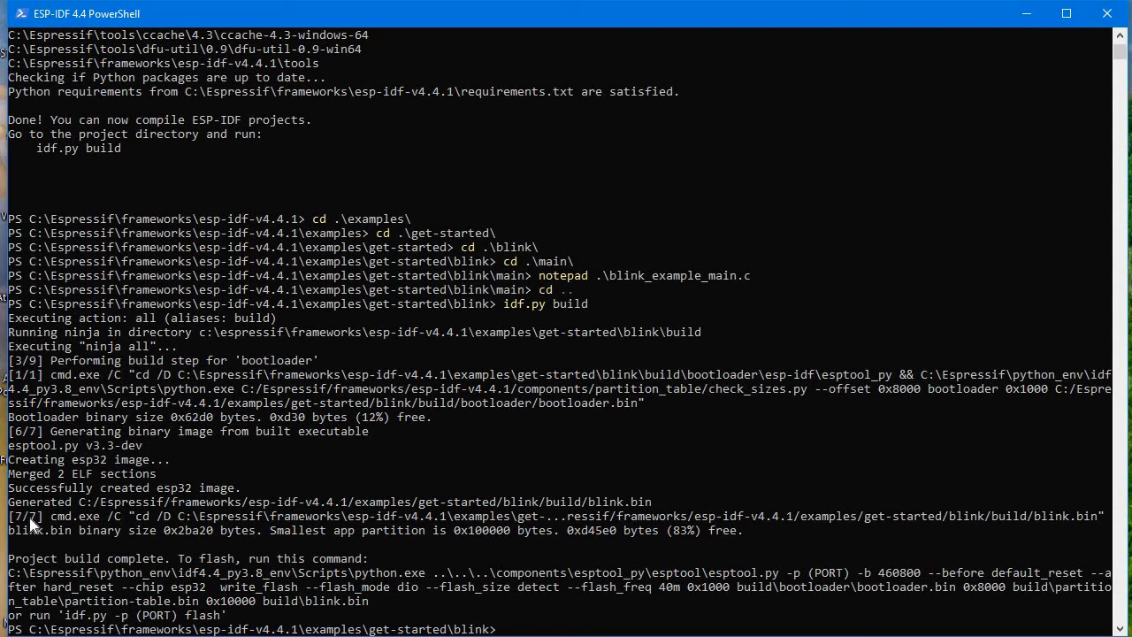
mouse_move(61, 515)
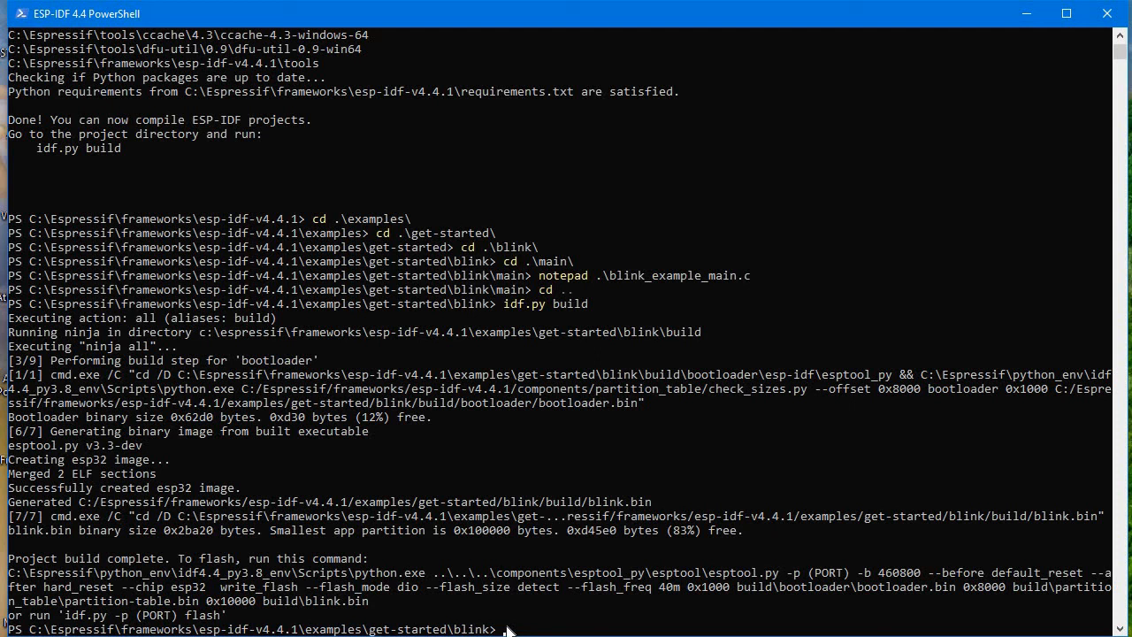
Run 'idf.py set-target esp32' and wait until the build files are written
type("idf")
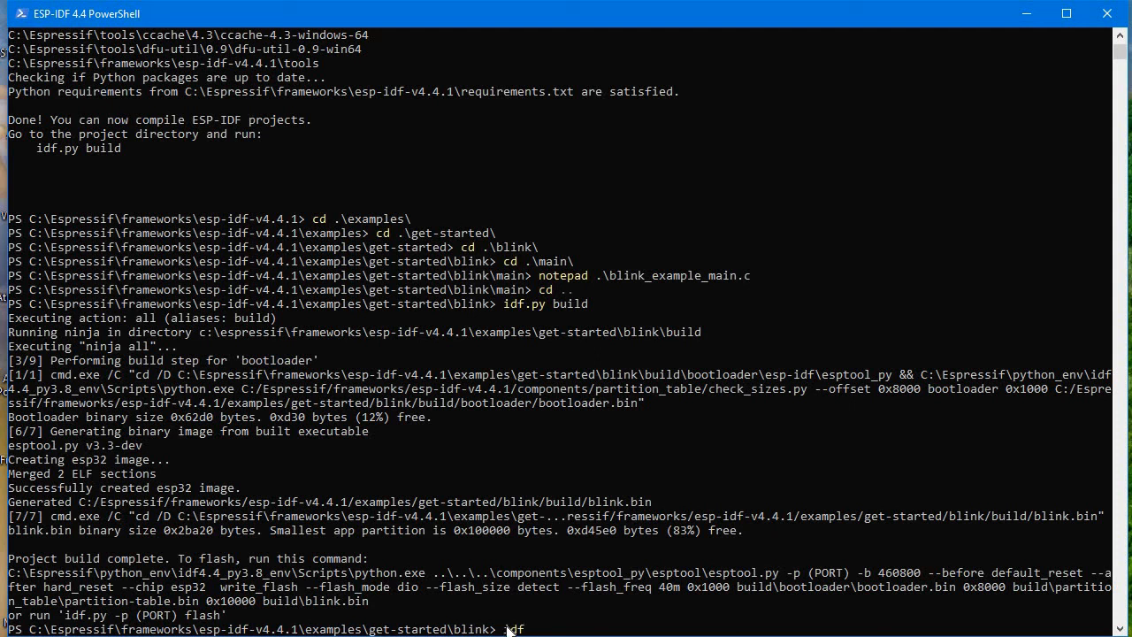
type(".py")
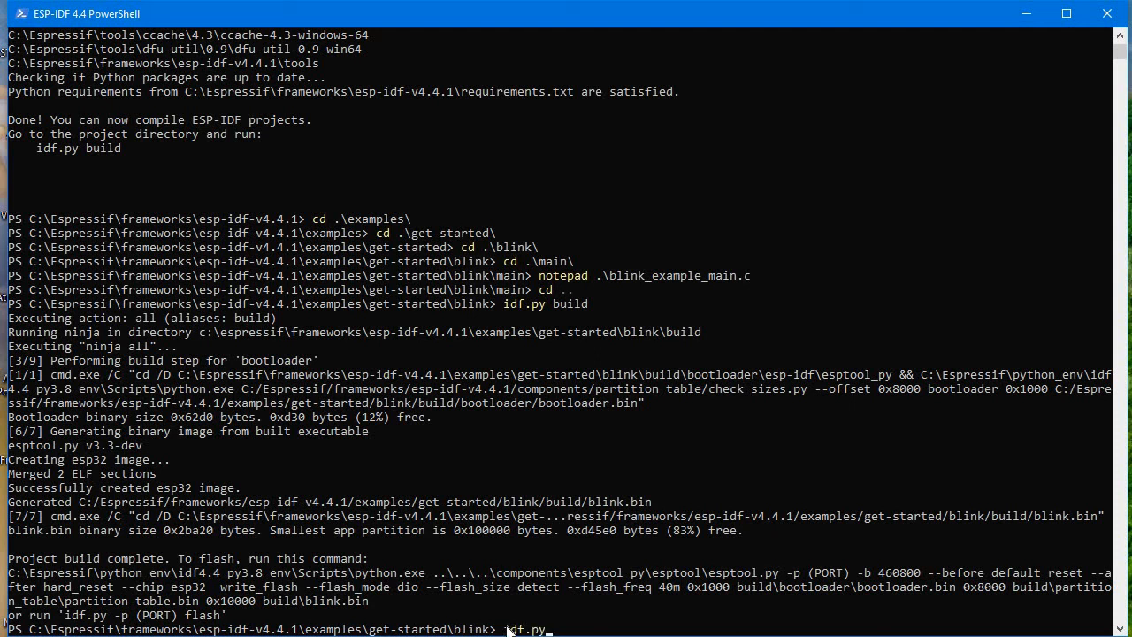
type("set-target")
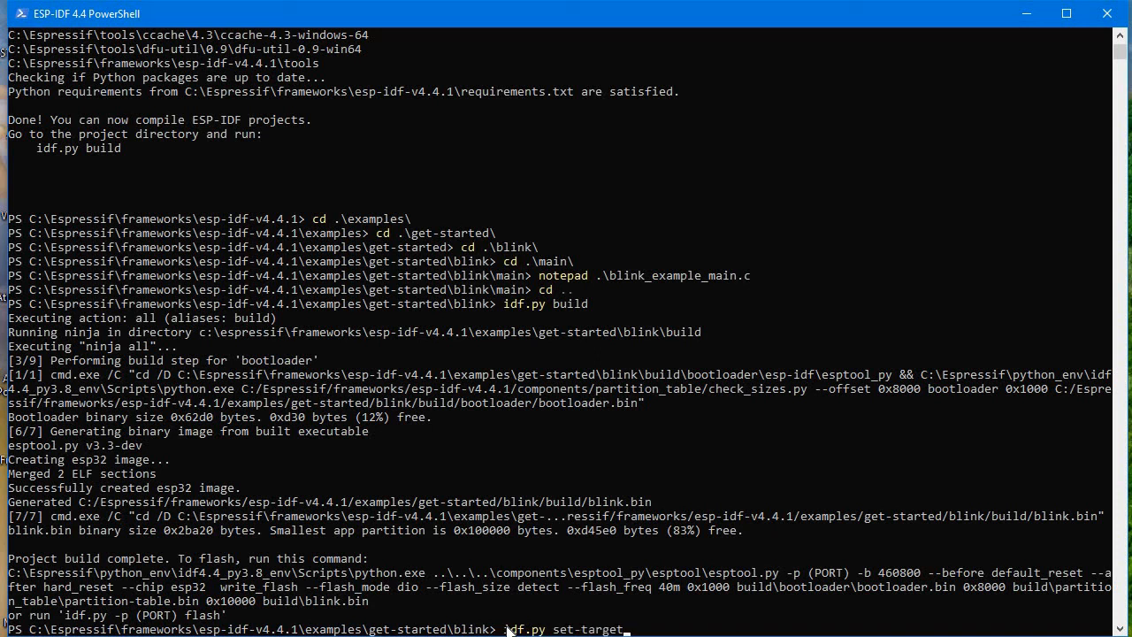
type("esp")
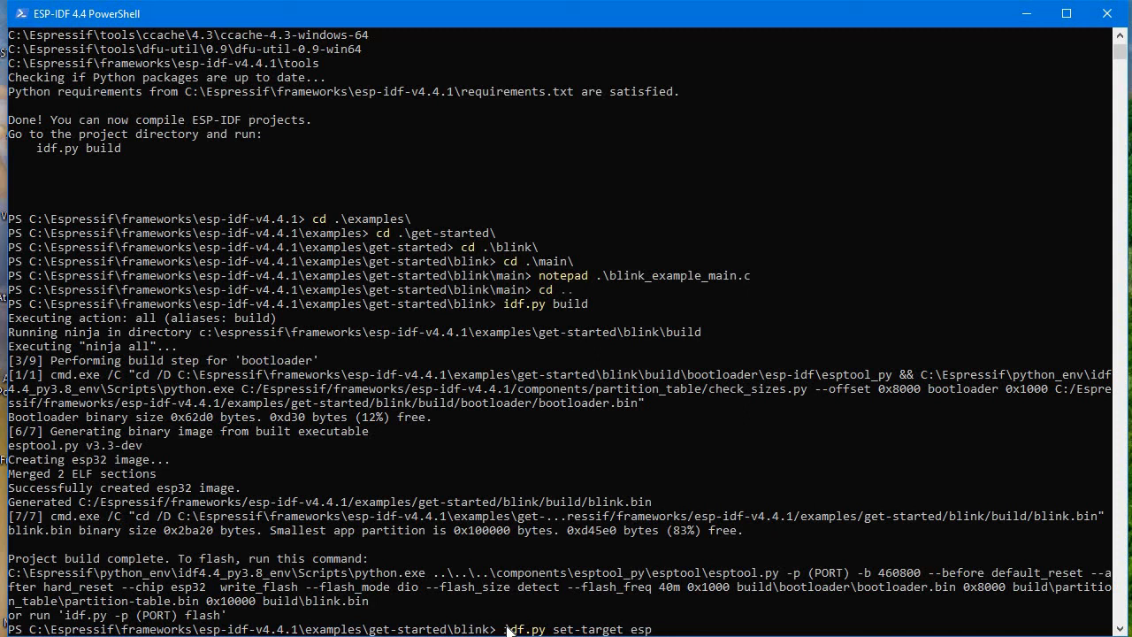
type("32")
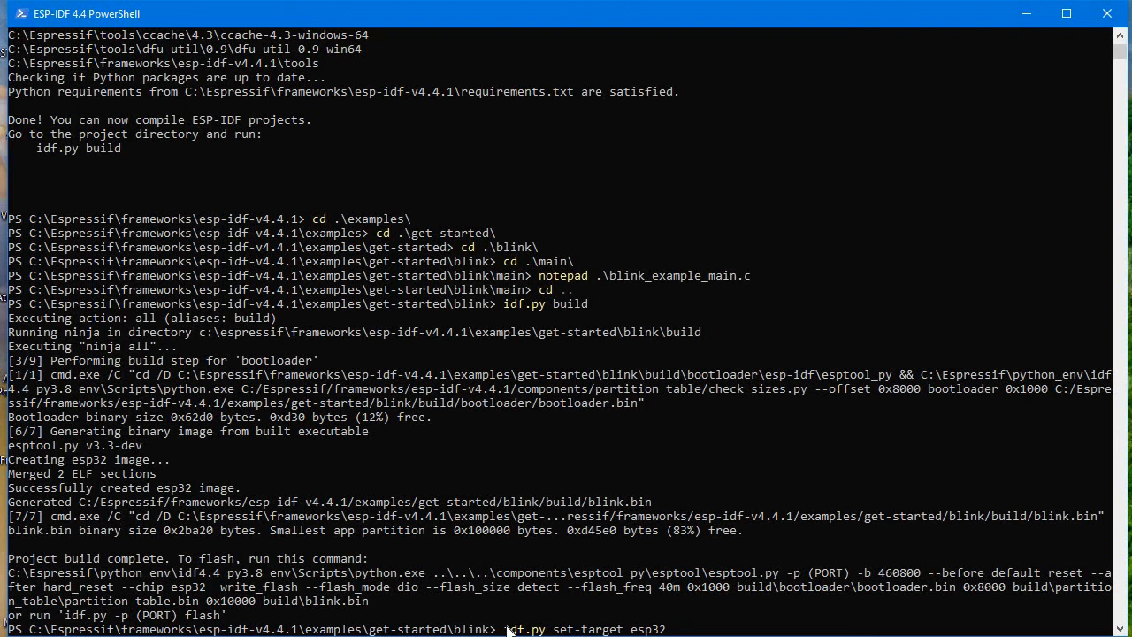
key("enter")
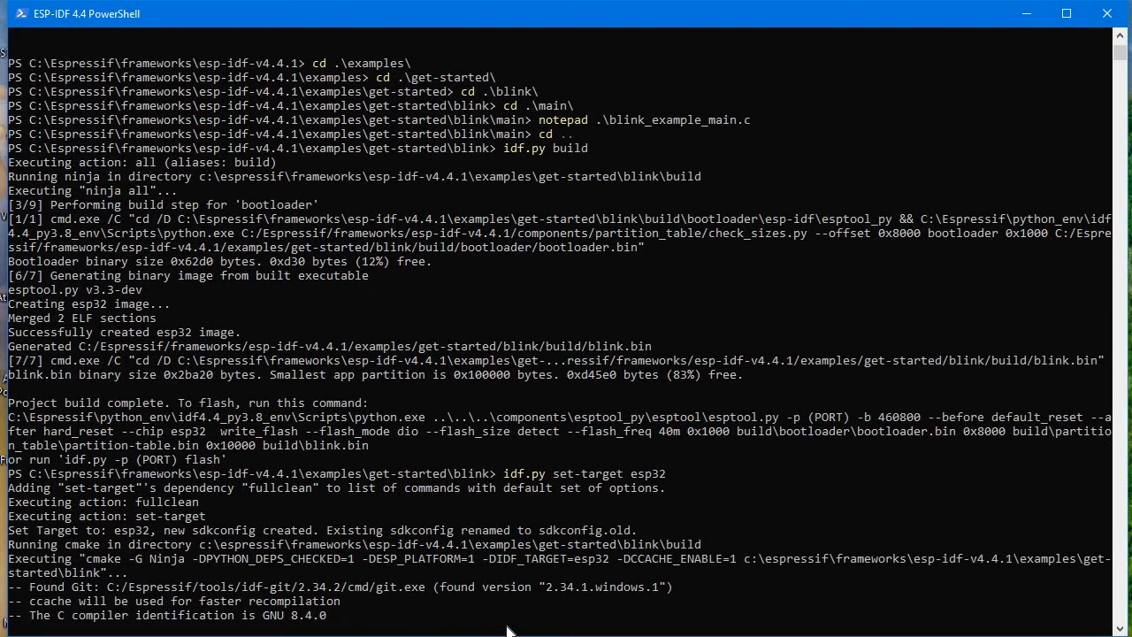
scroll("down", 3)
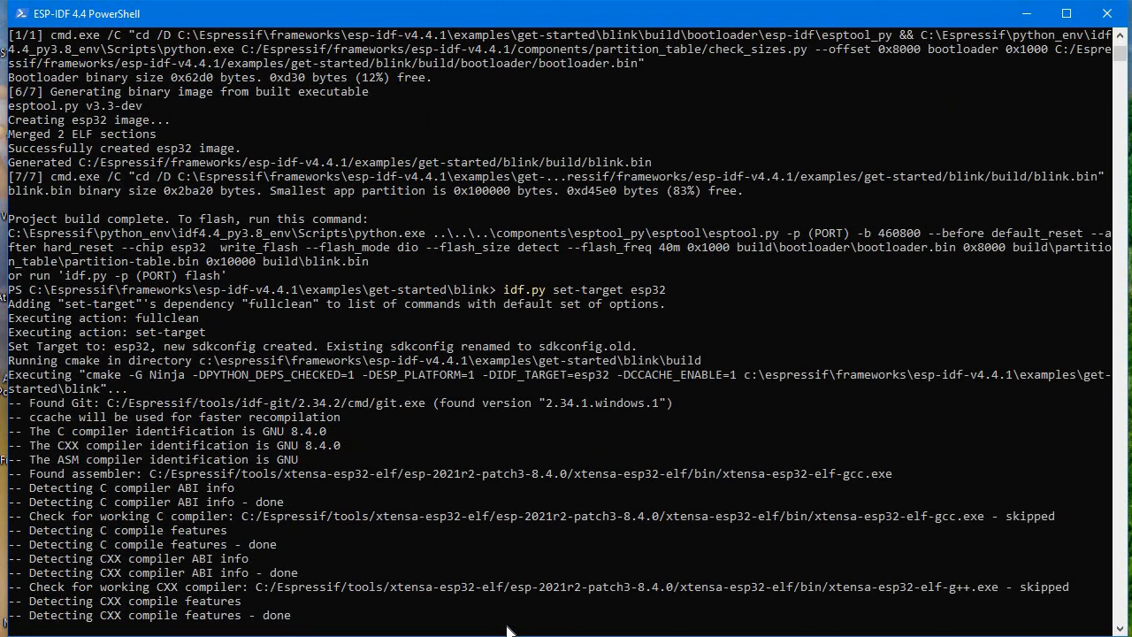
scroll("down", 3)
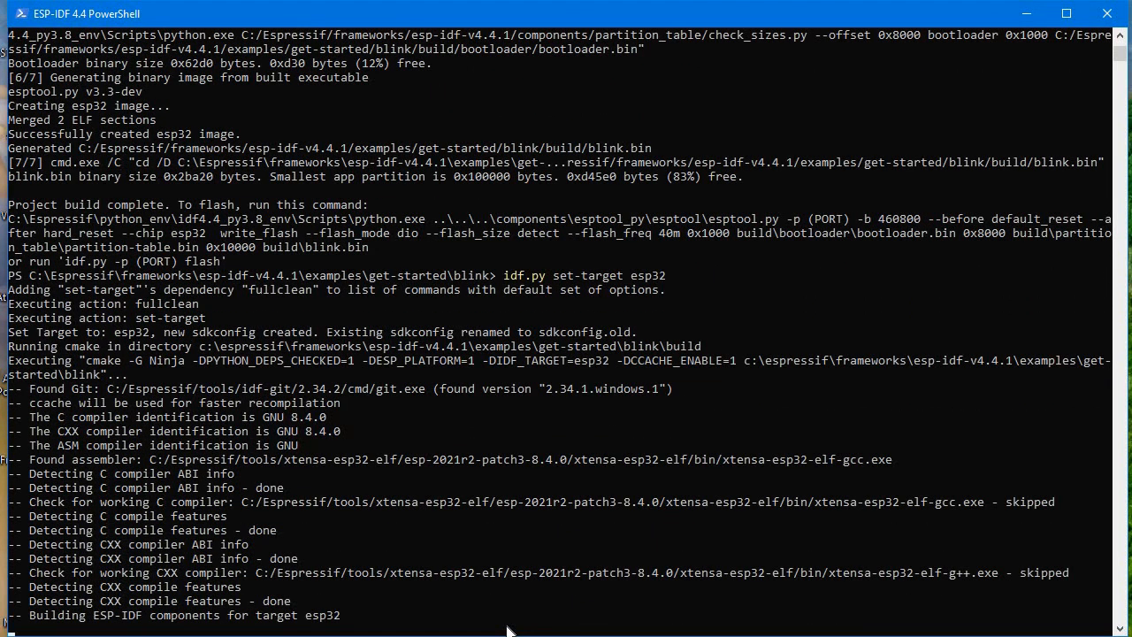
scroll("down", 3)
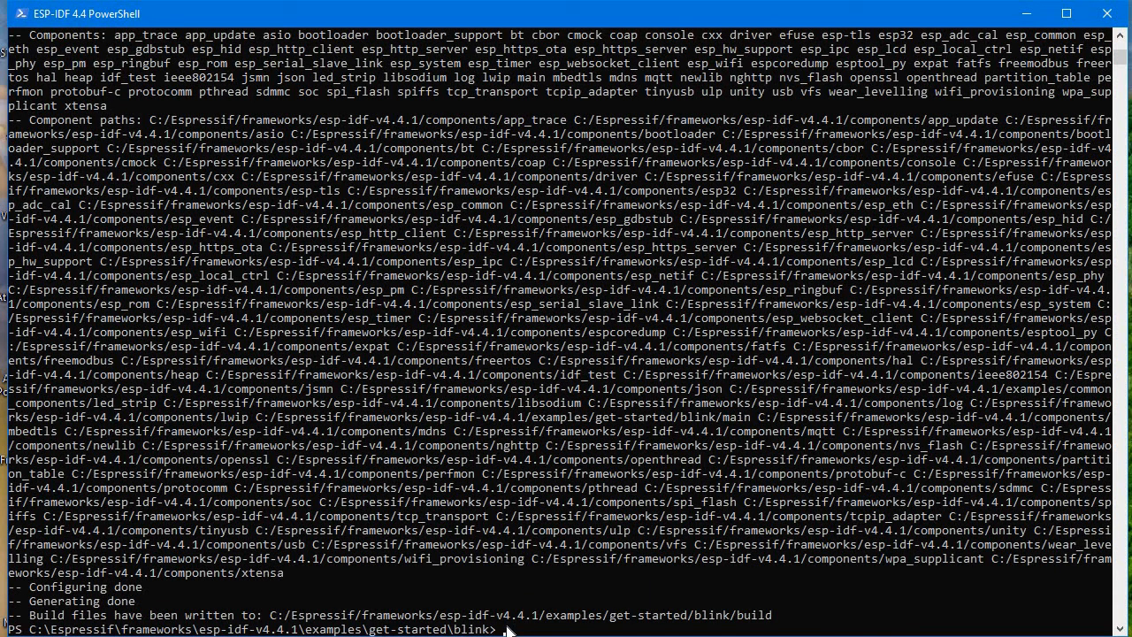
mouse_move(556, 573)
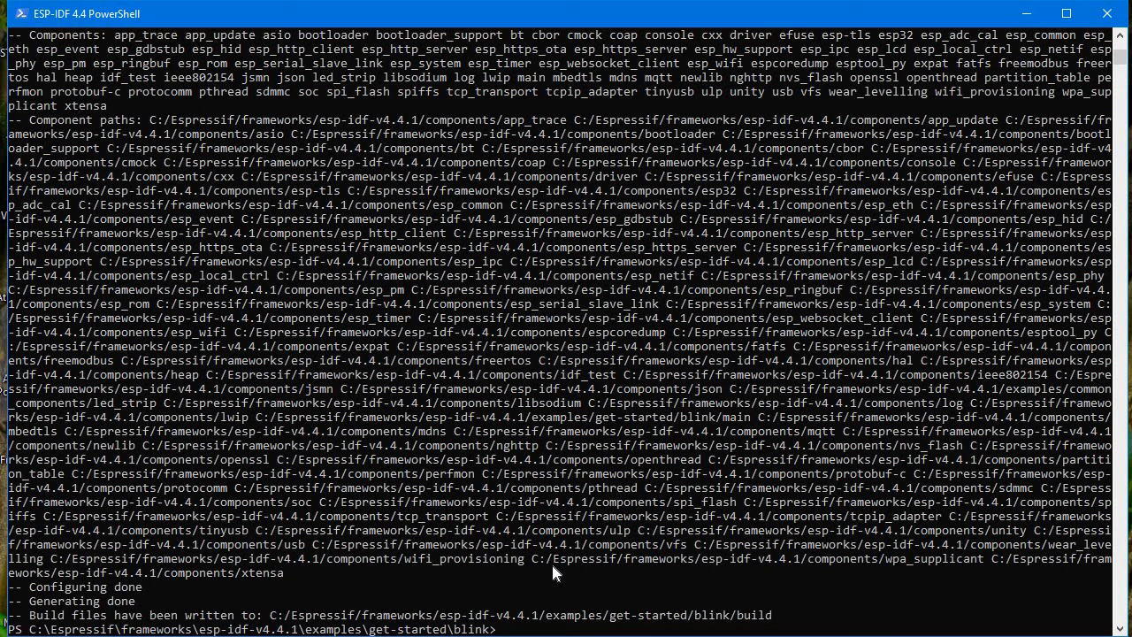
Run 'idf.py -p COM4 flash' to flash the blink firmware and hard-reset the board
type("idf")
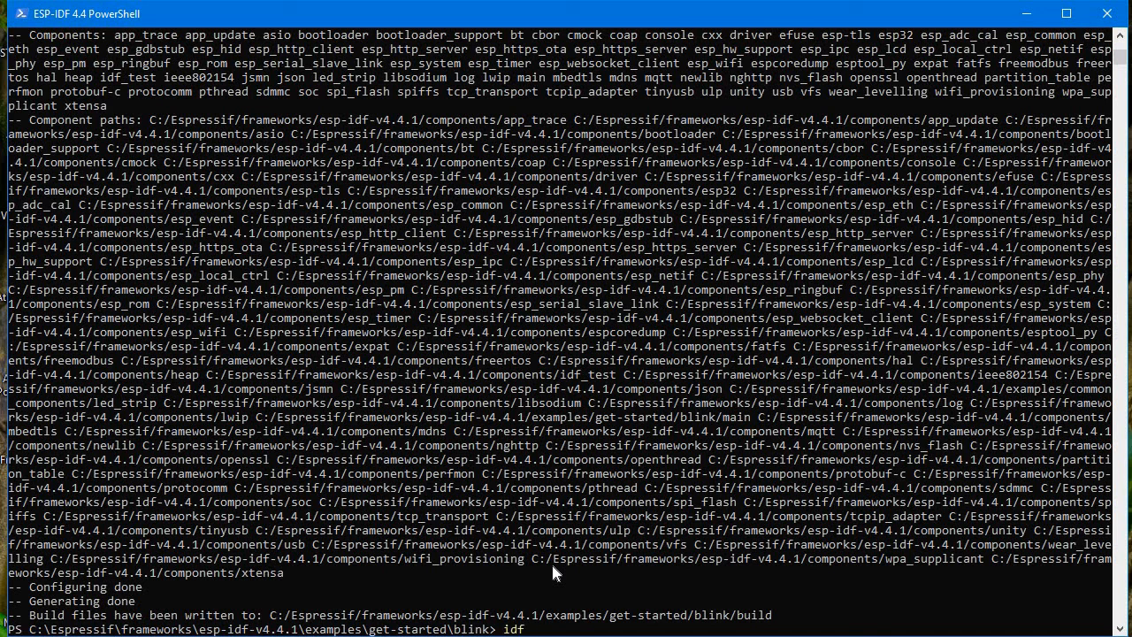
type(".py")
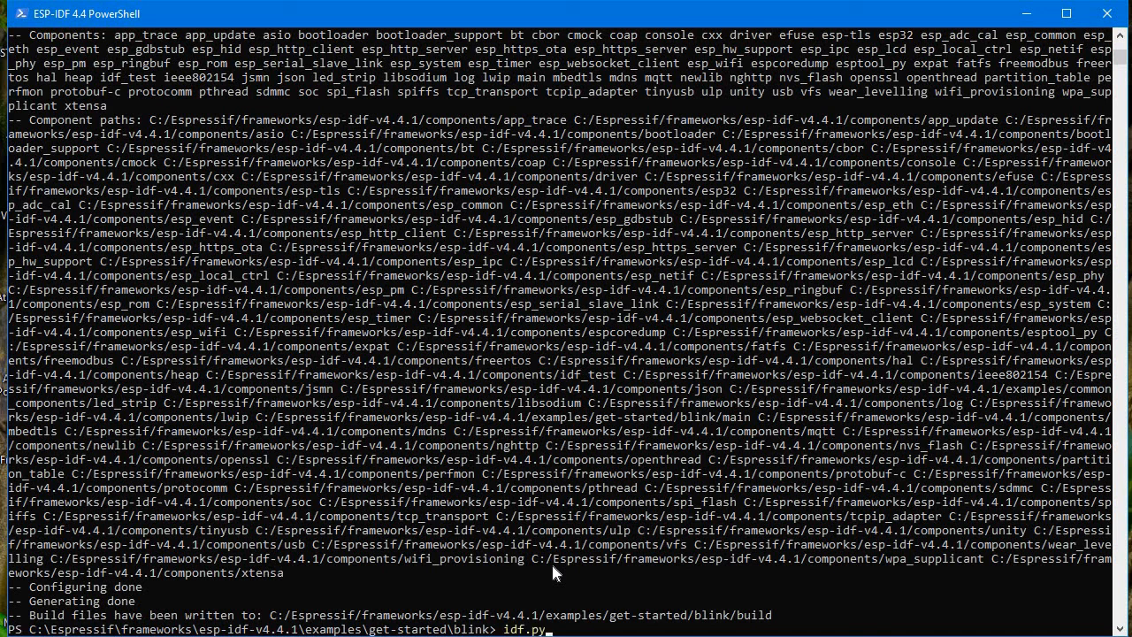
type("-p")
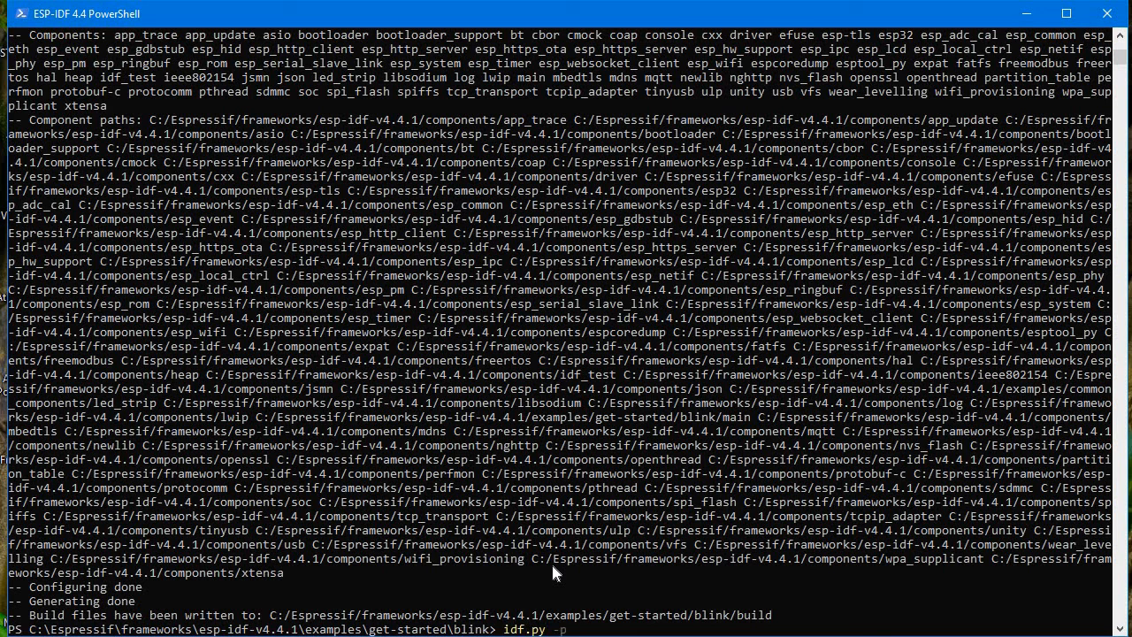
type("COM")
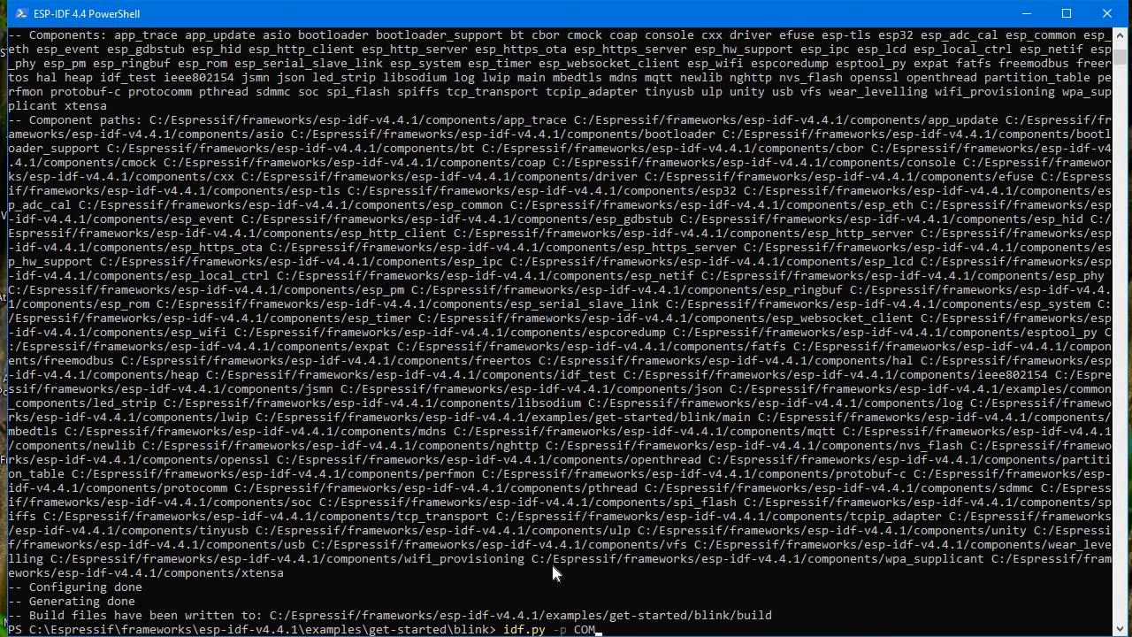
type("4")
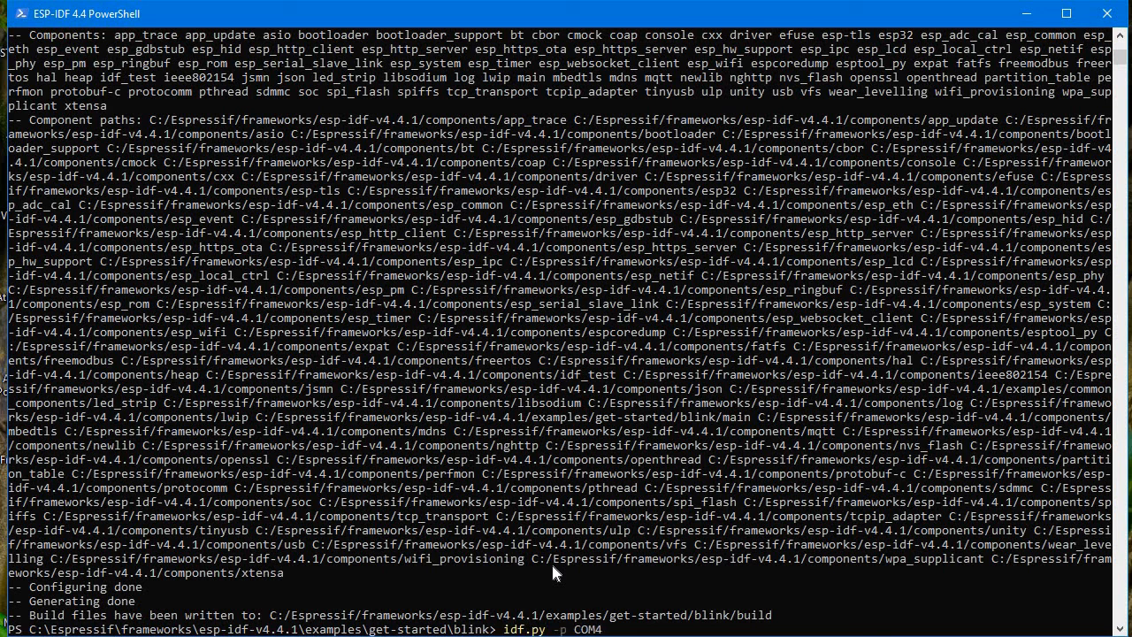
type("fa")
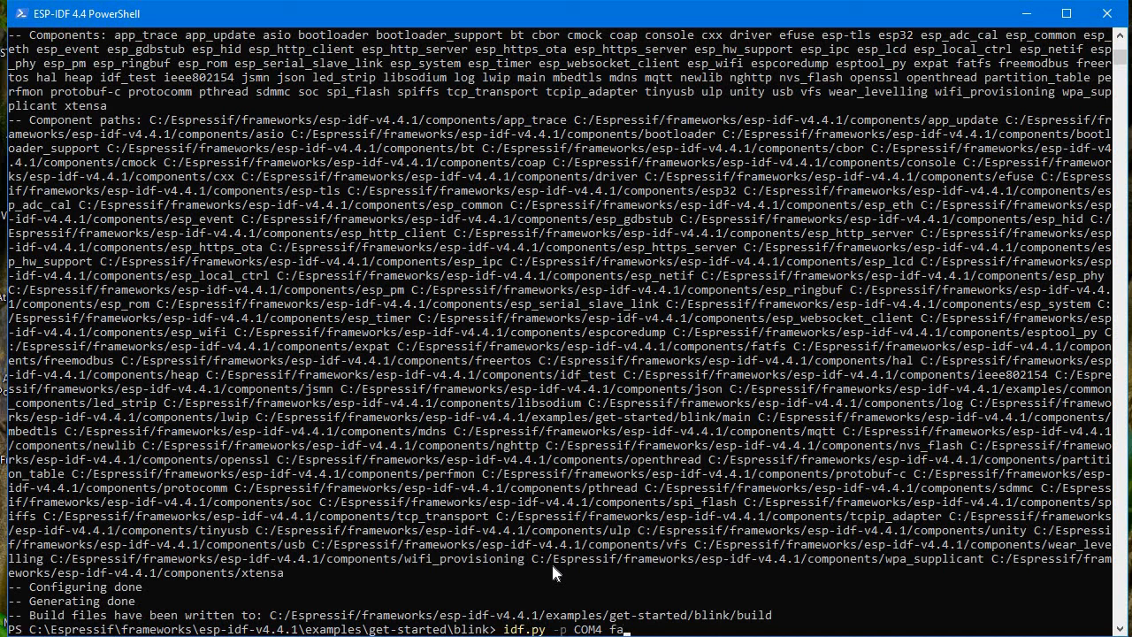
type("lsh")
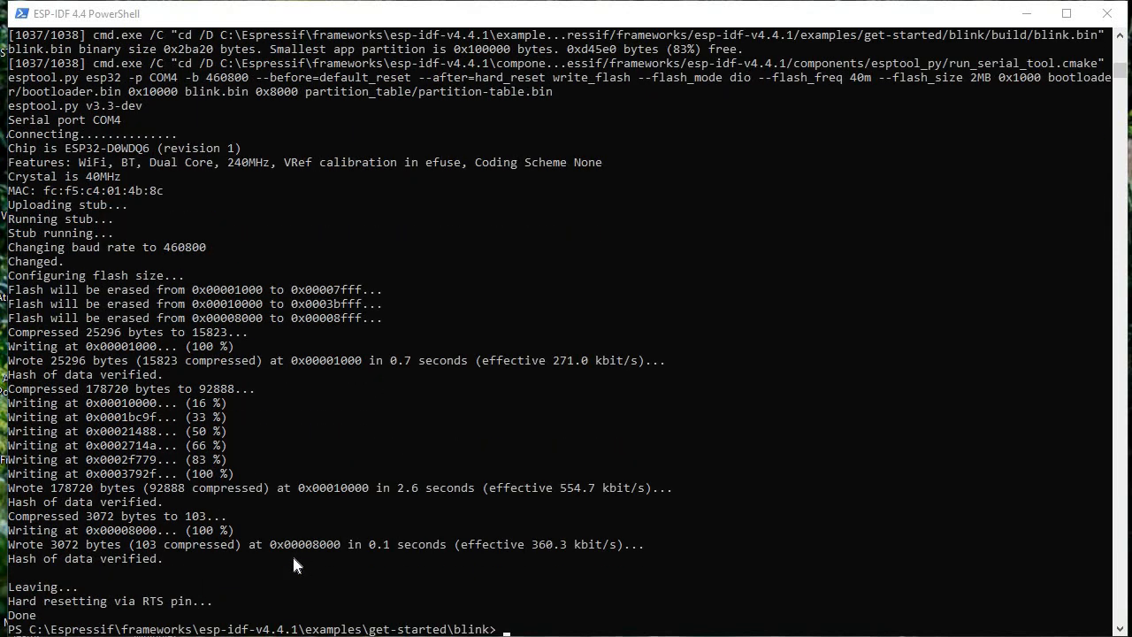
mouse_move(204, 613)
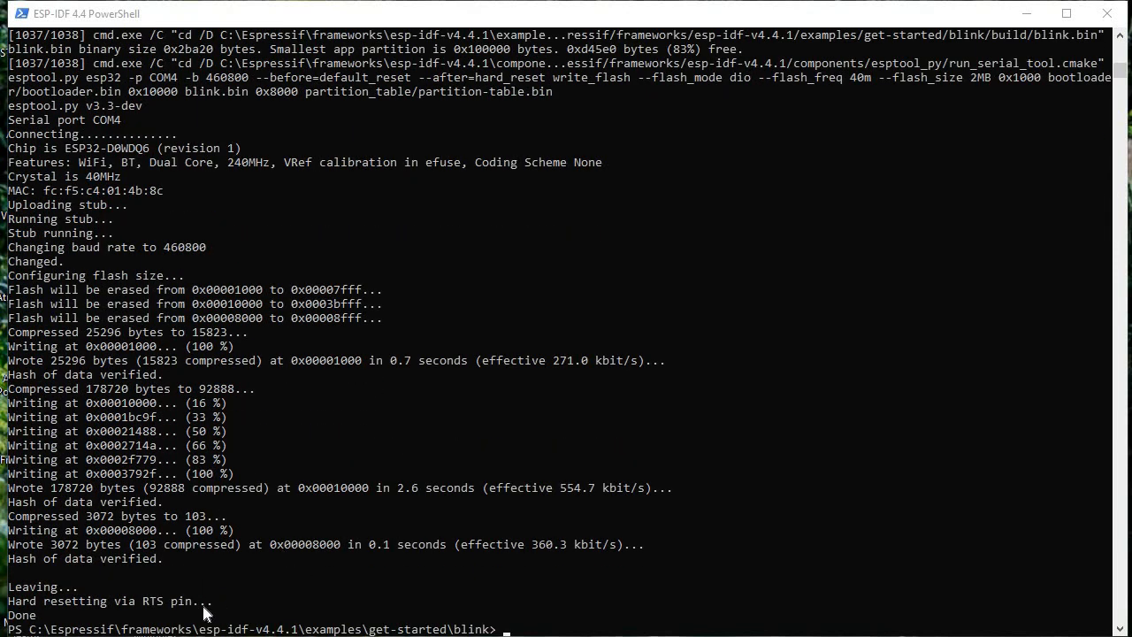
mouse_move(129, 623)
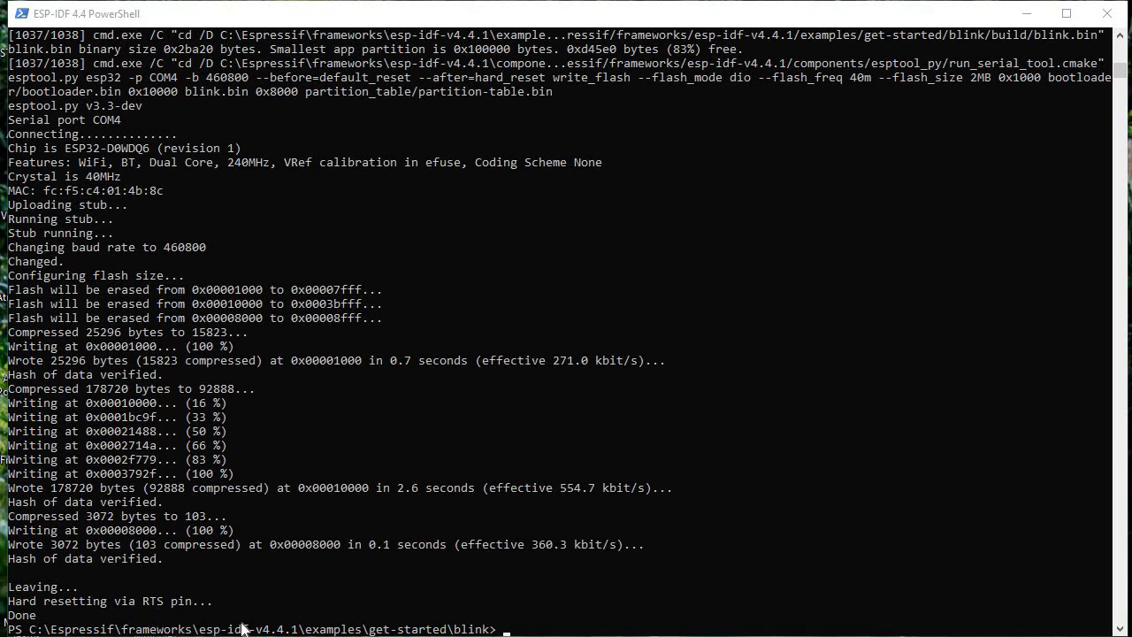
mouse_move(261, 619)
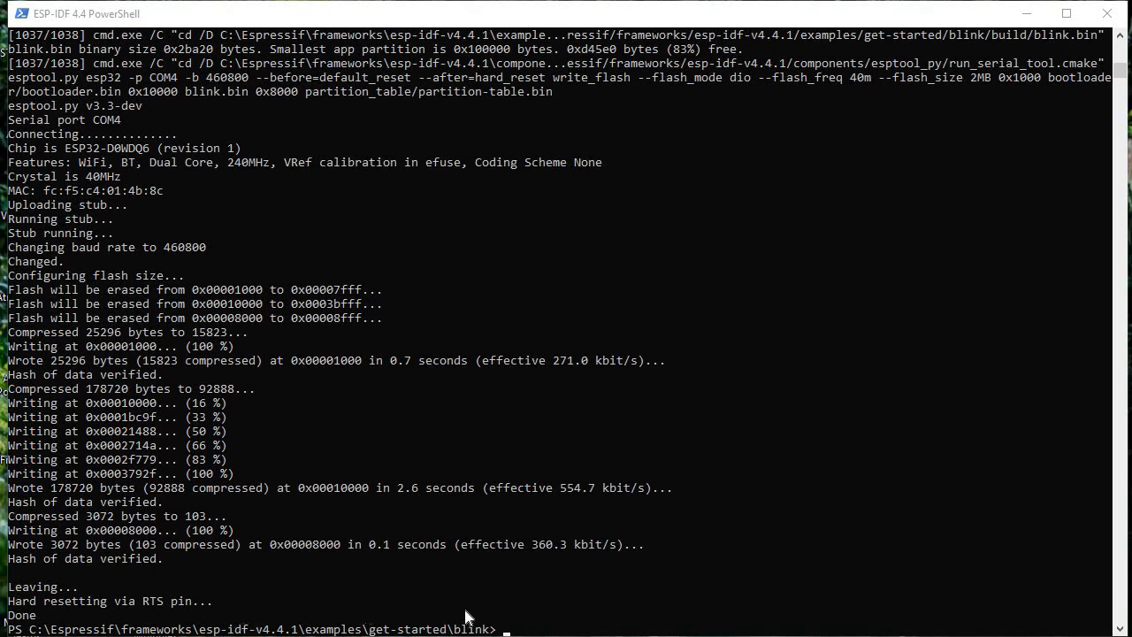
mouse_move(403, 567)
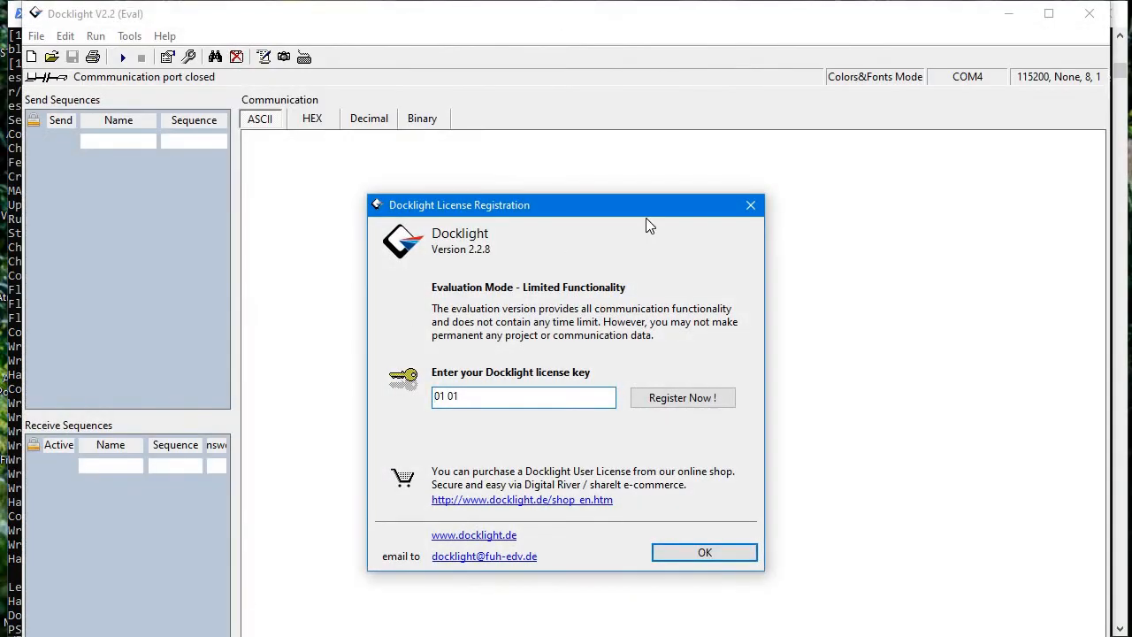
Start a blank Docklight project on COM4 at 115200 baud, None parity, 8 bits, 1 stop
left_click(703, 552)
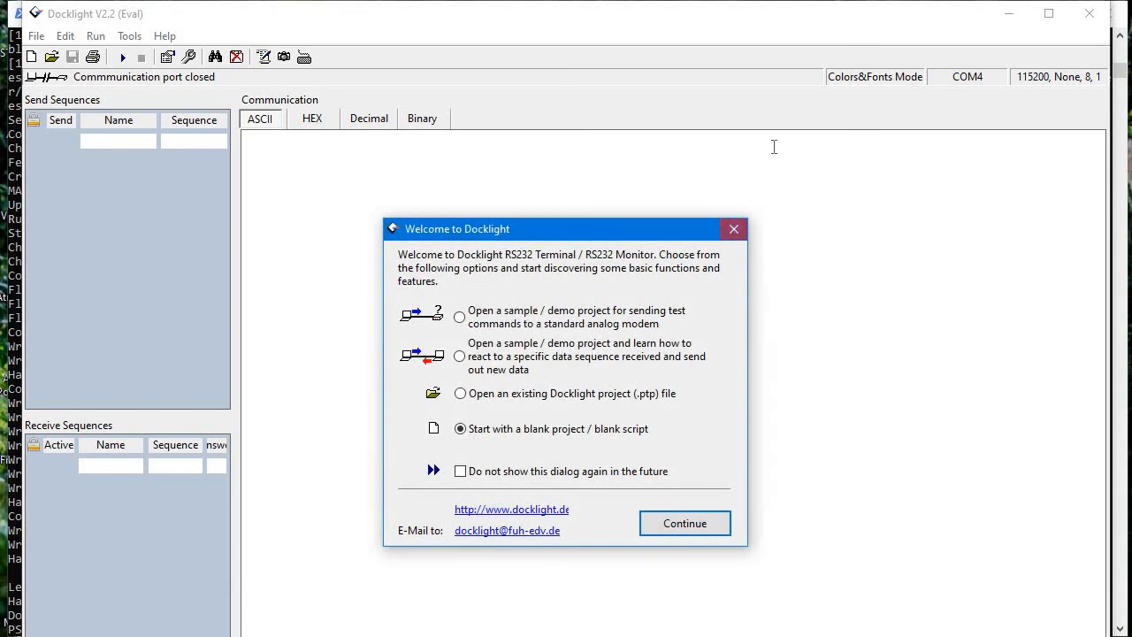
left_click(684, 522)
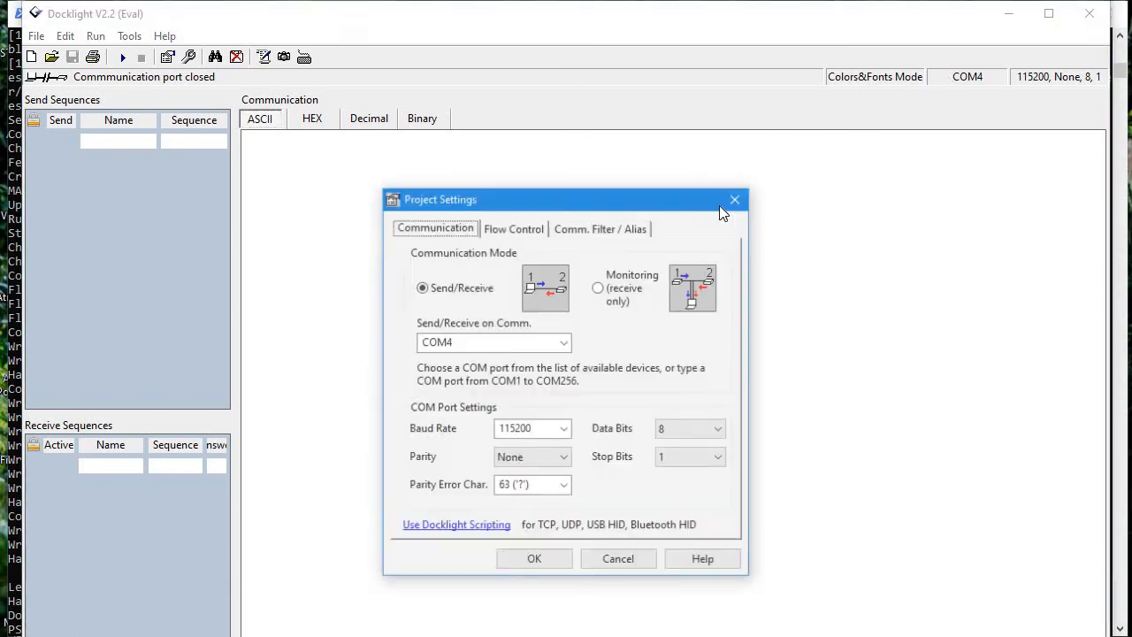
left_click(563, 342)
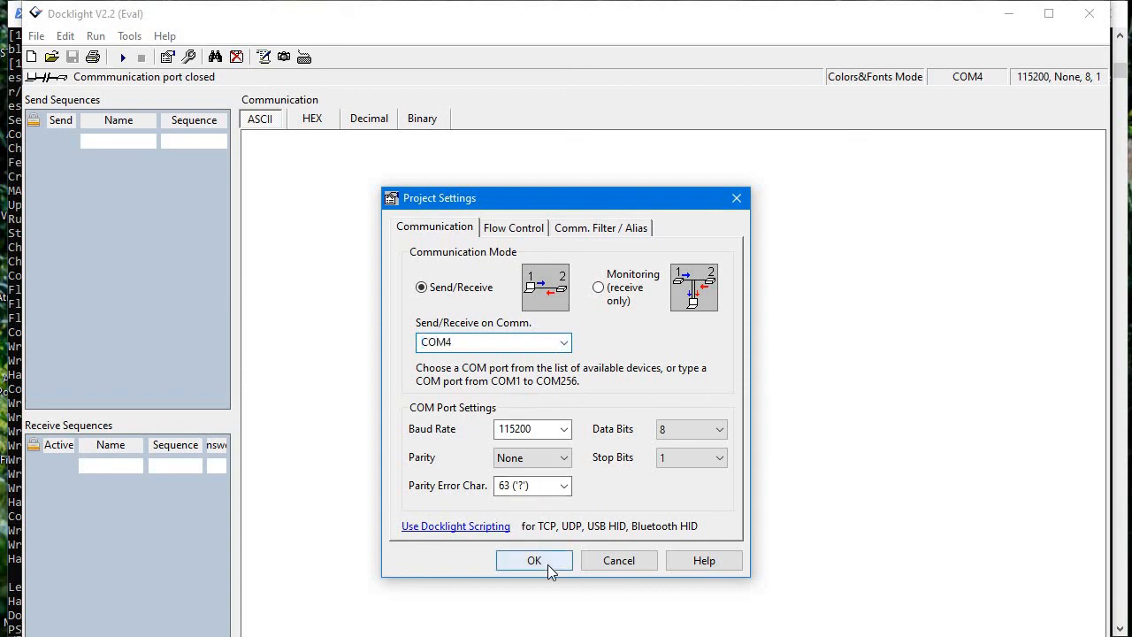
left_click(533, 560)
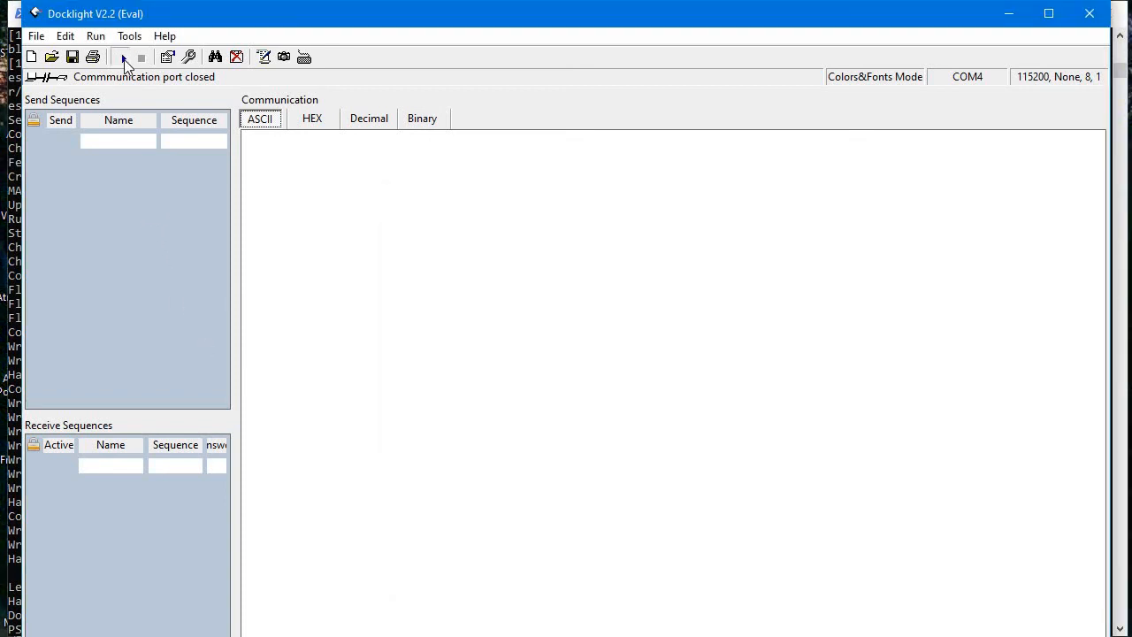
Start communication on COM4 and scroll the log to the 'Turning the LED ON/OFF' messages
left_click(123, 56)
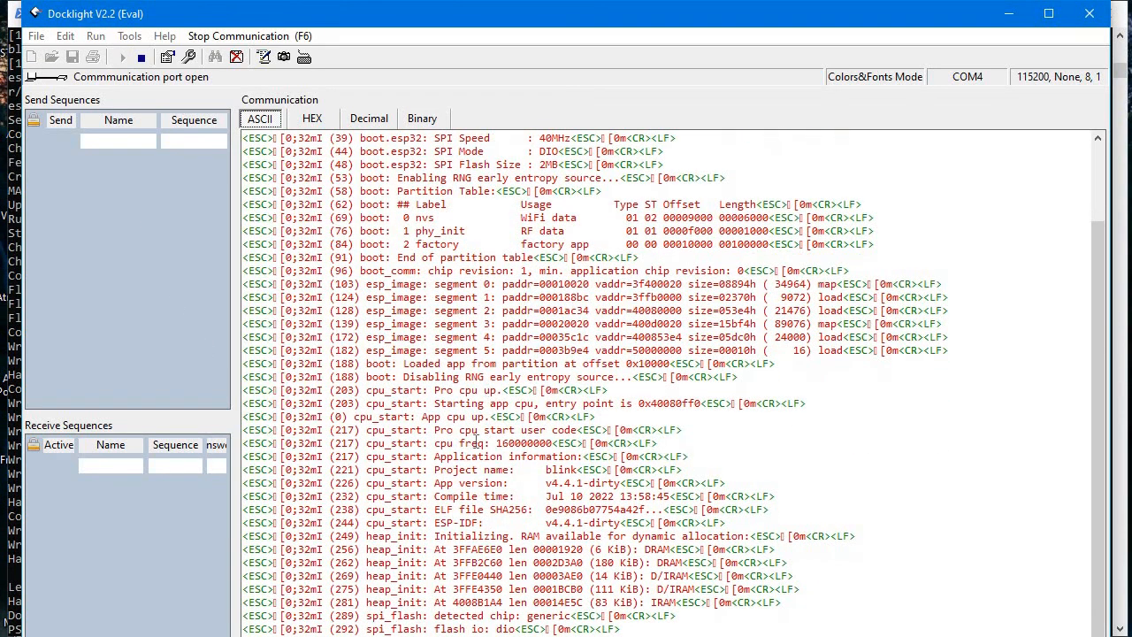
scroll("down", 3)
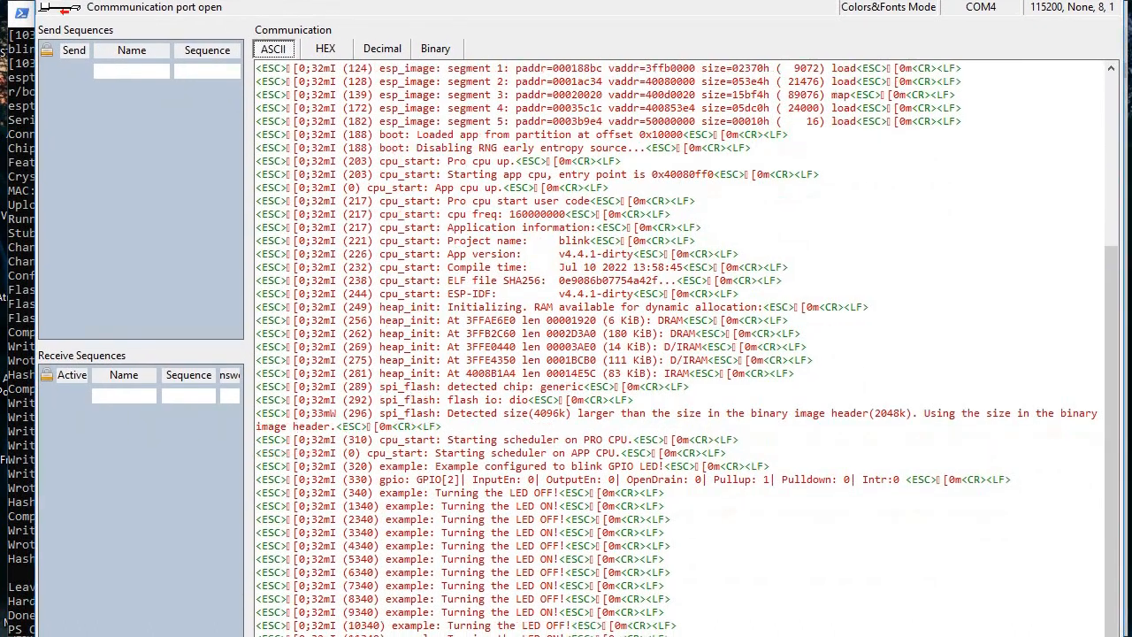
scroll("down", 3)
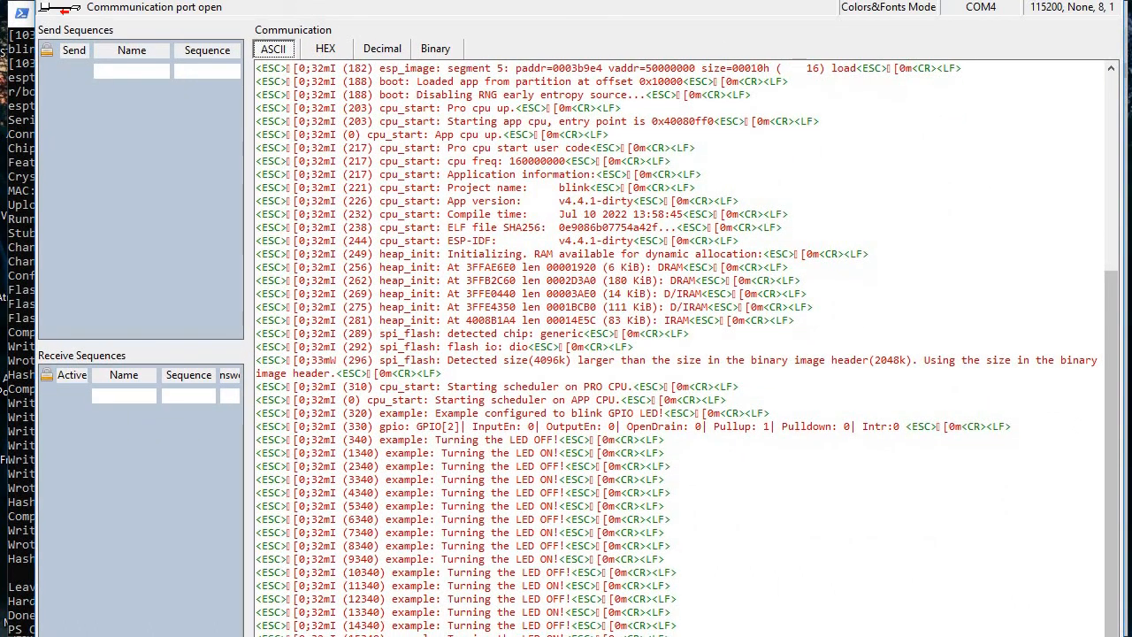
scroll("down", 3)
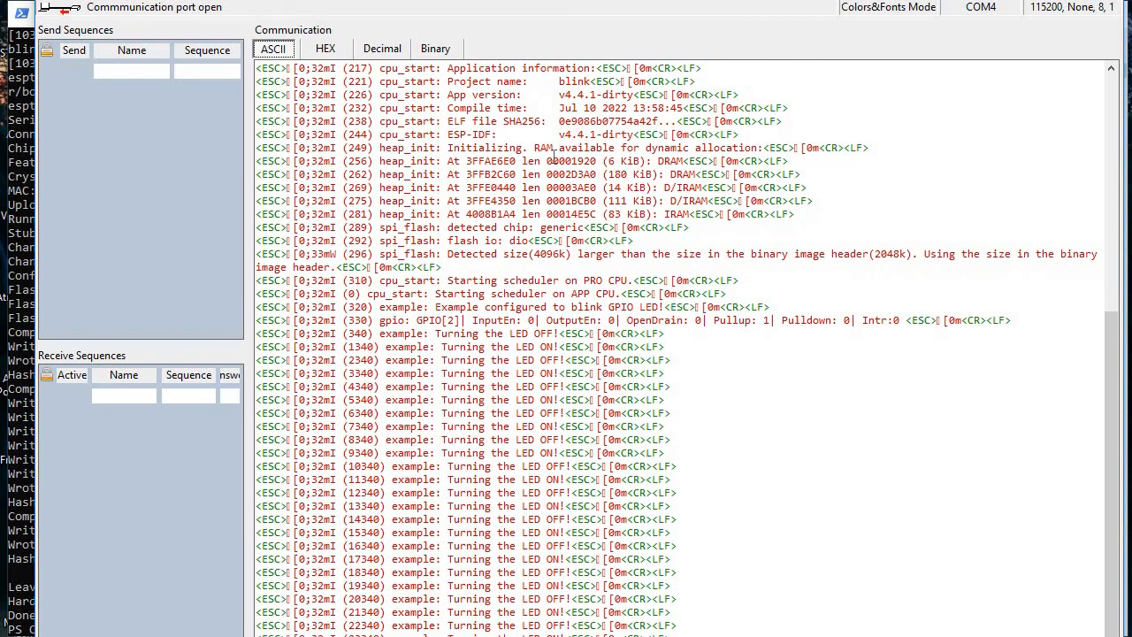
scroll("down", 3)
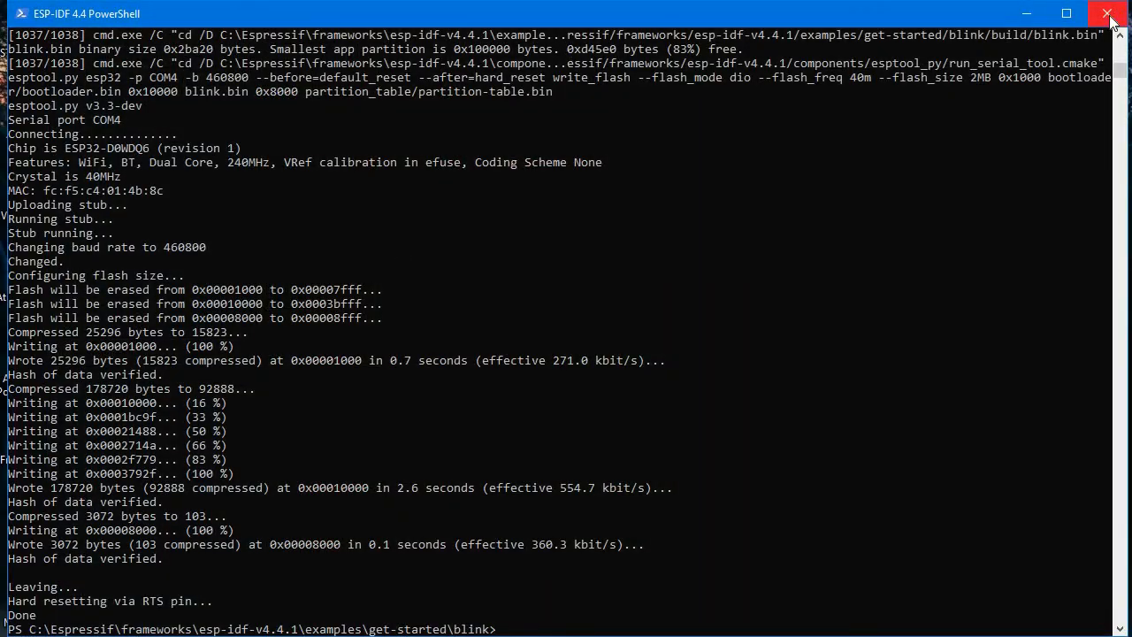
left_click(1108, 14)
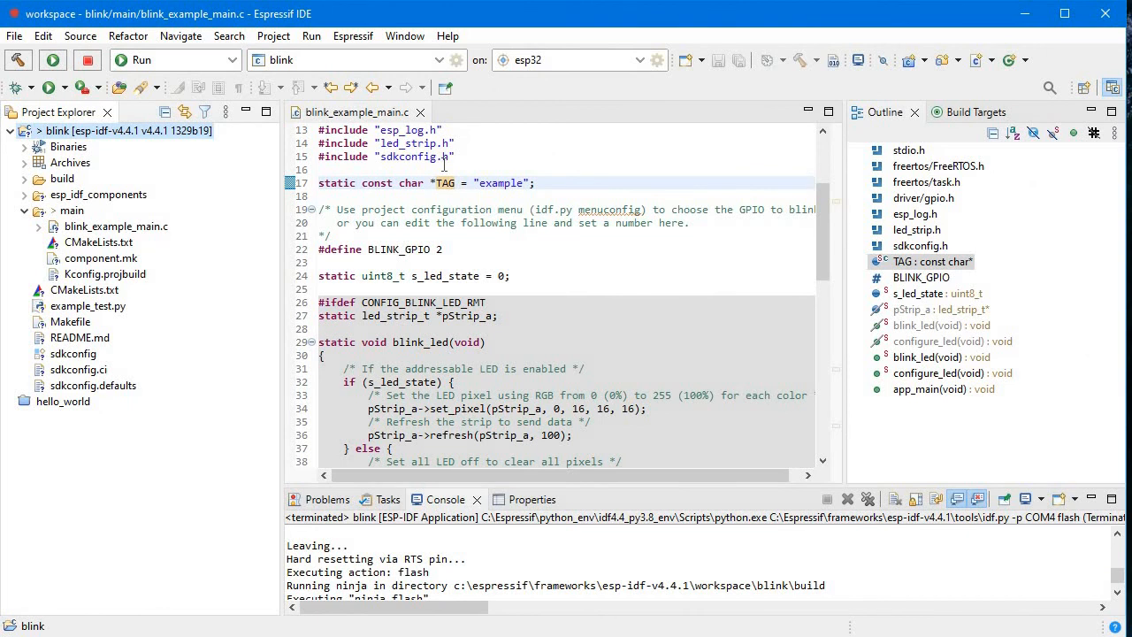
mouse_move(419, 106)
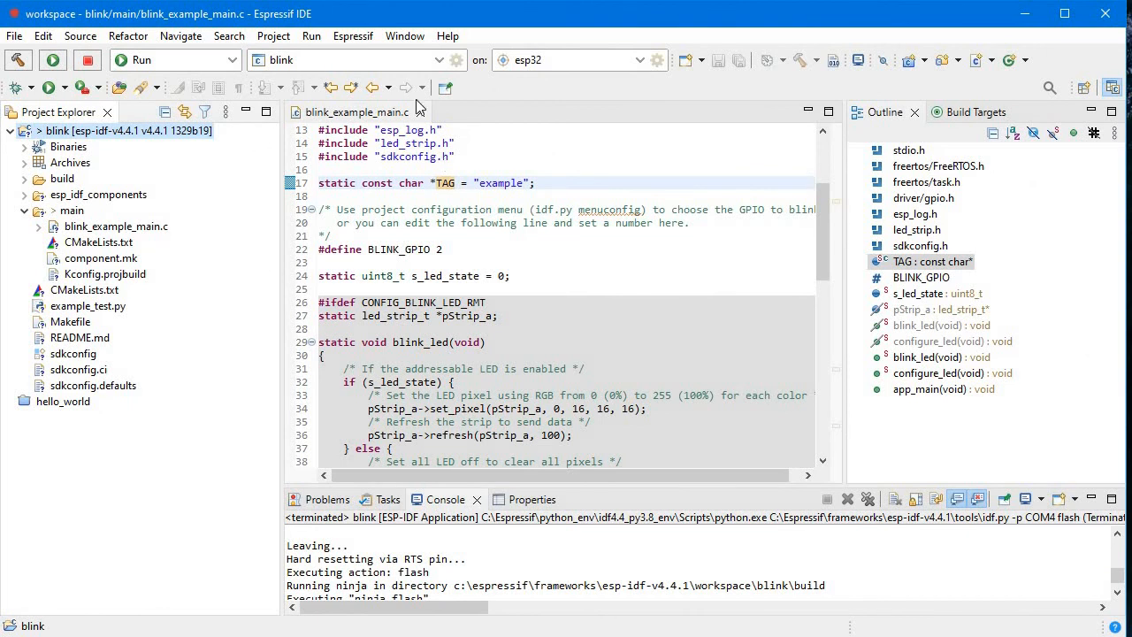
mouse_move(424, 106)
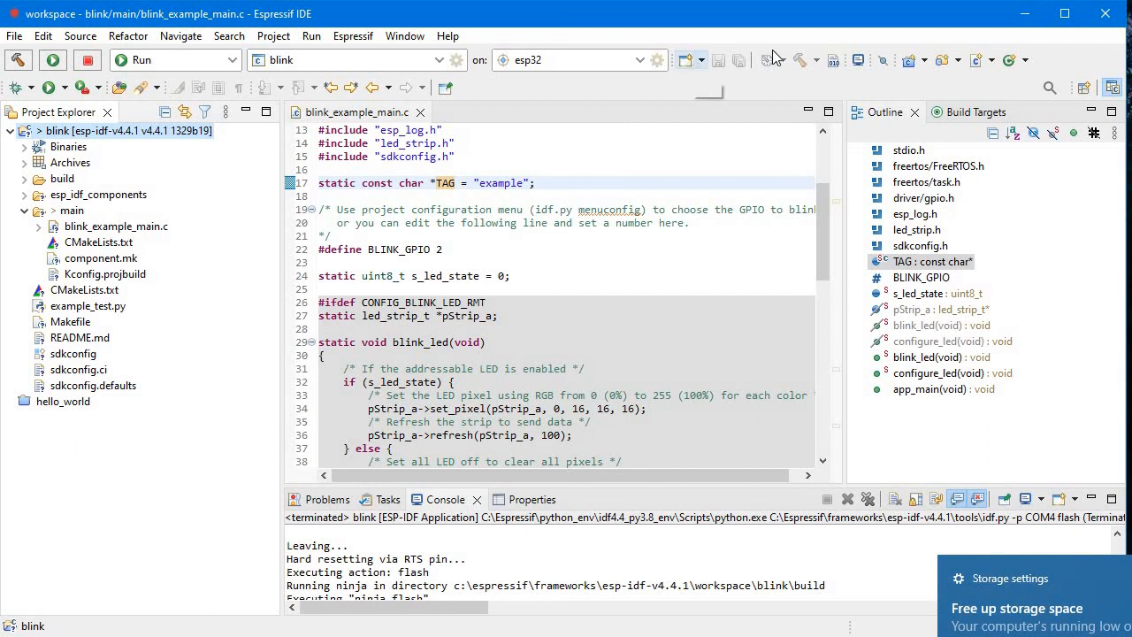
mouse_move(858, 60)
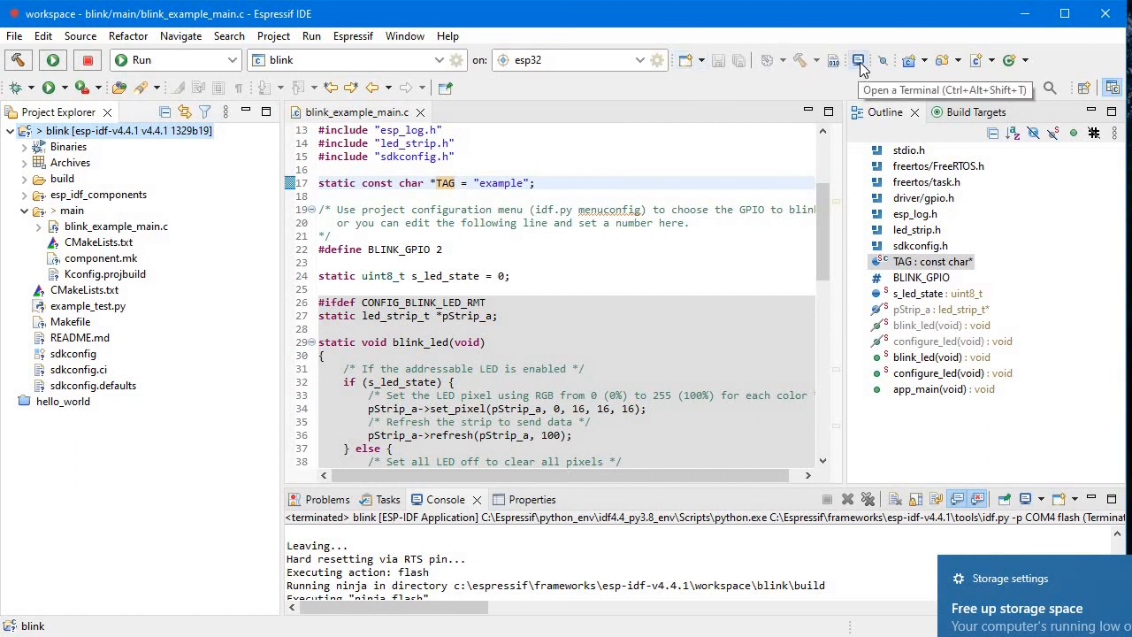
mouse_move(857, 61)
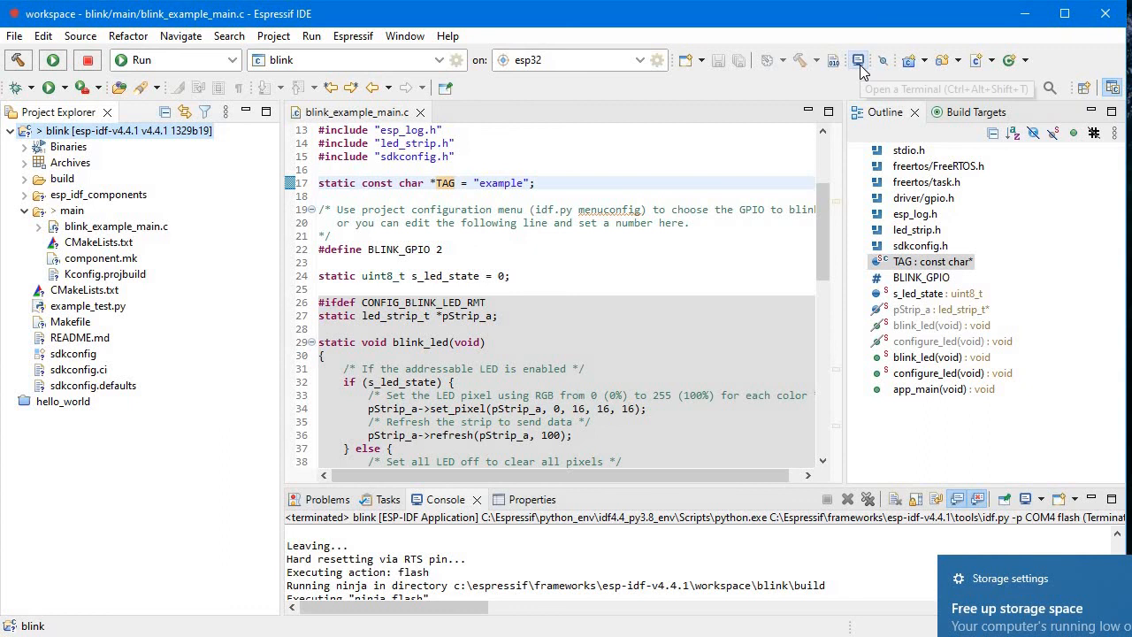
Launch an ESP-IDF Terminal in Espressif IDE and enter idf.py build for the blink project
left_click(857, 59)
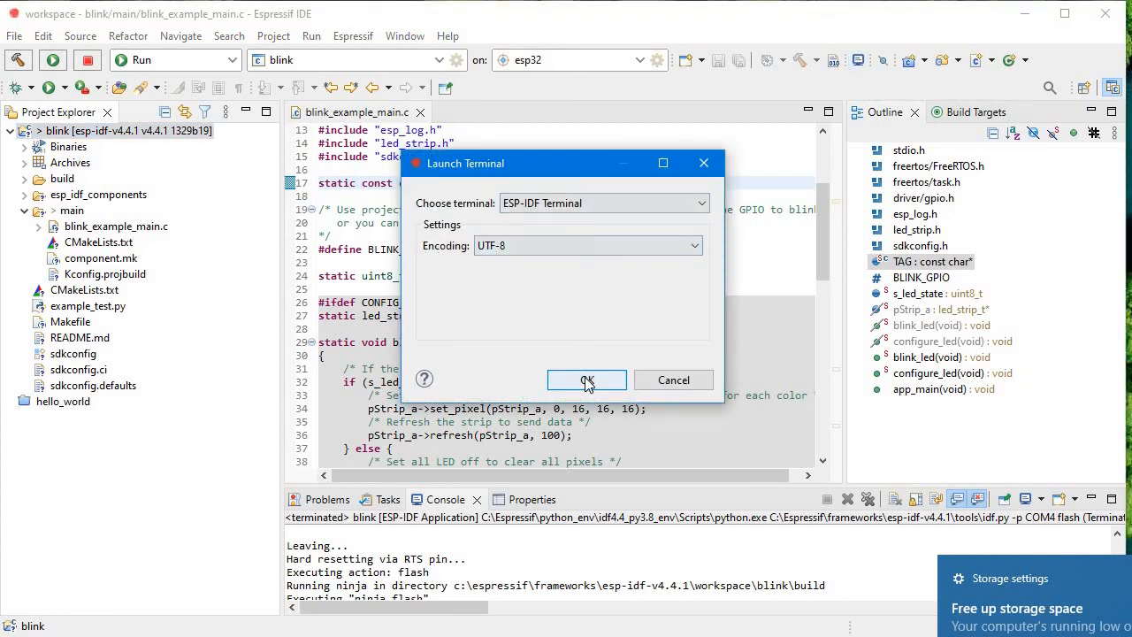
left_click(586, 379)
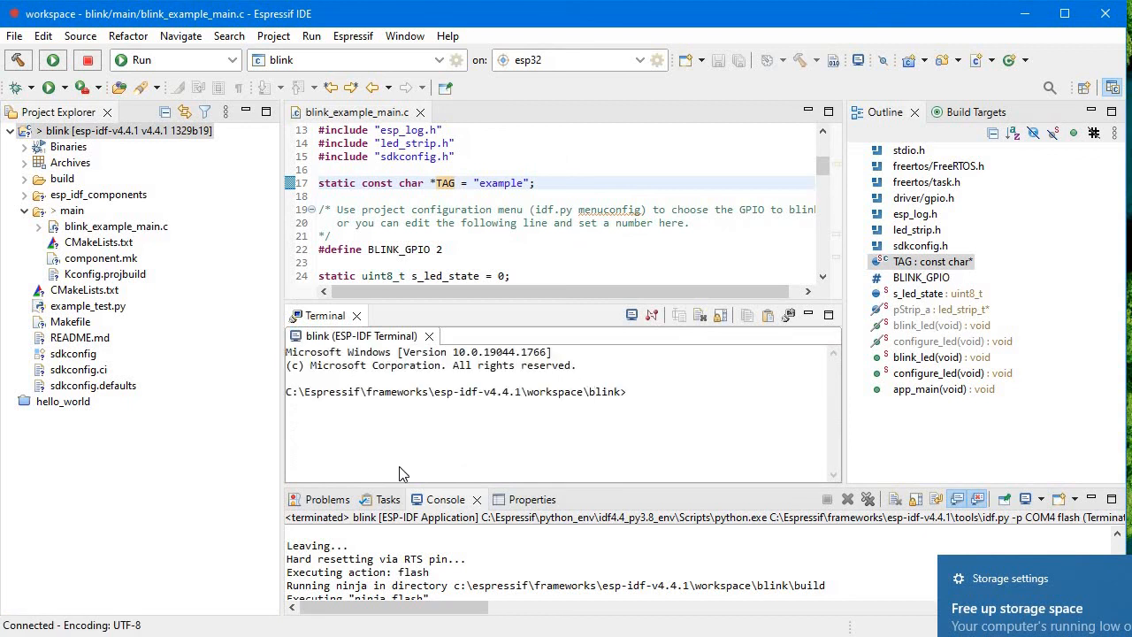
mouse_move(334, 410)
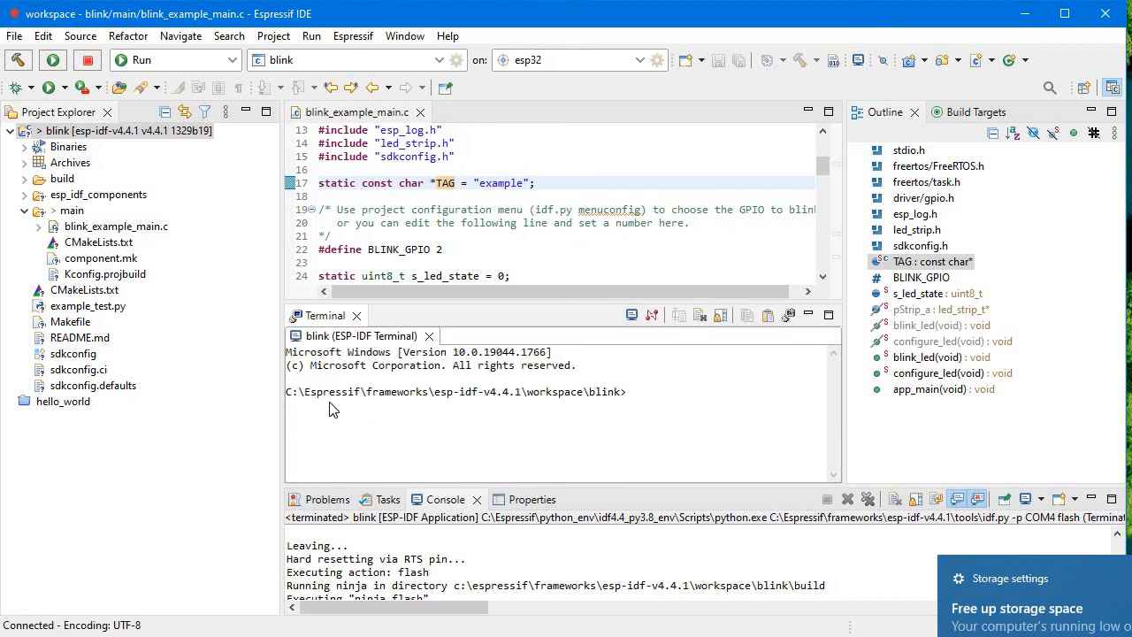
mouse_move(432, 416)
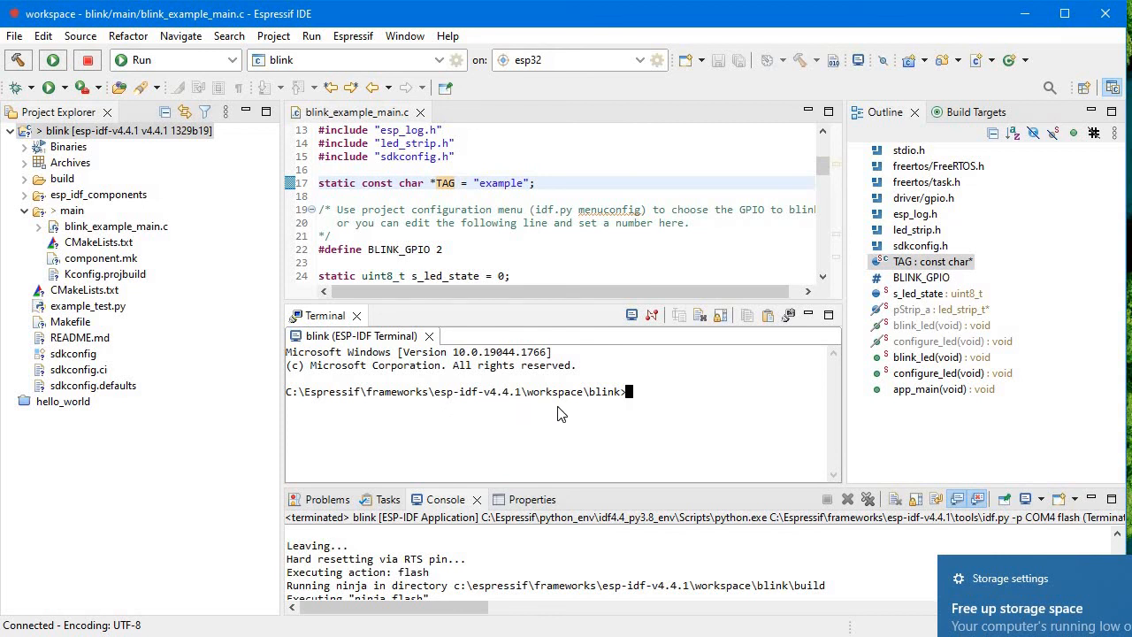
mouse_move(621, 407)
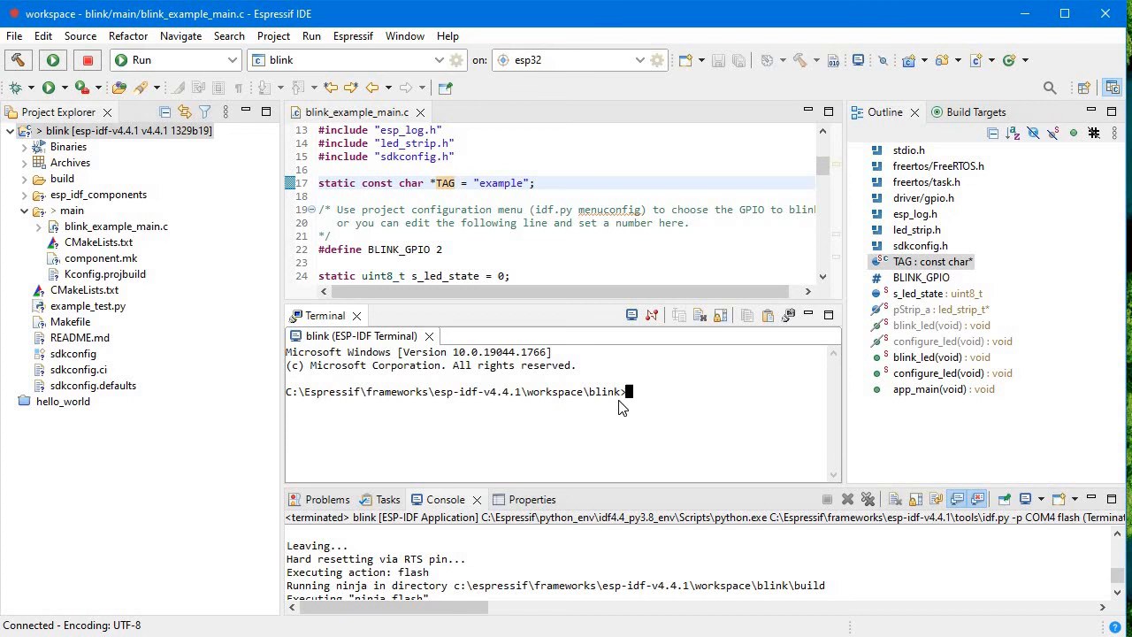
type("idf.py b")
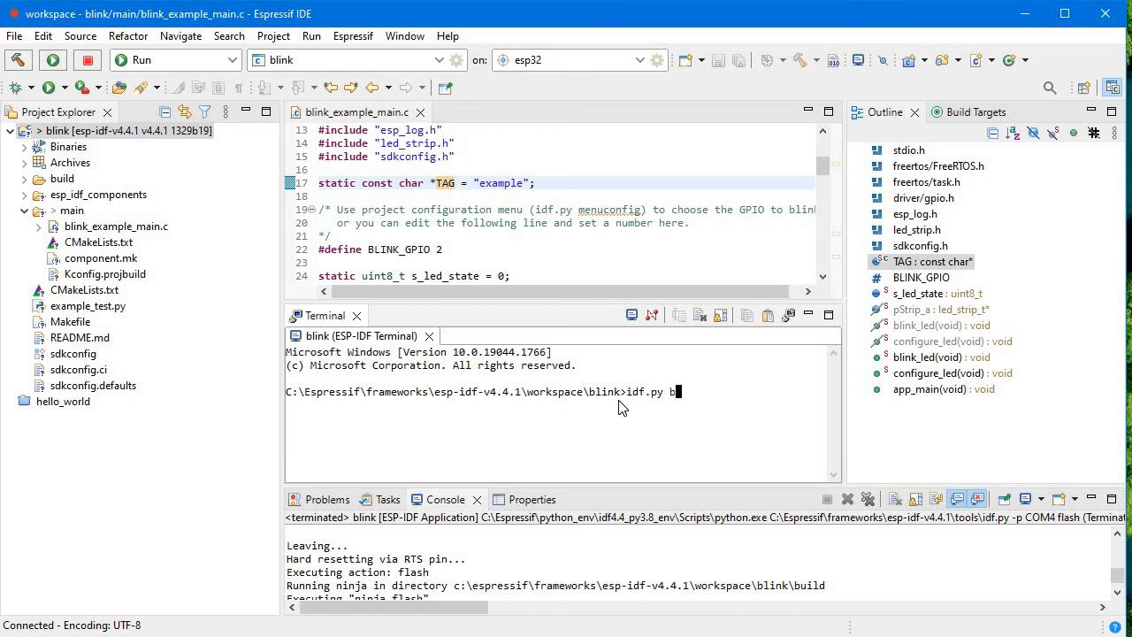
type("uild")
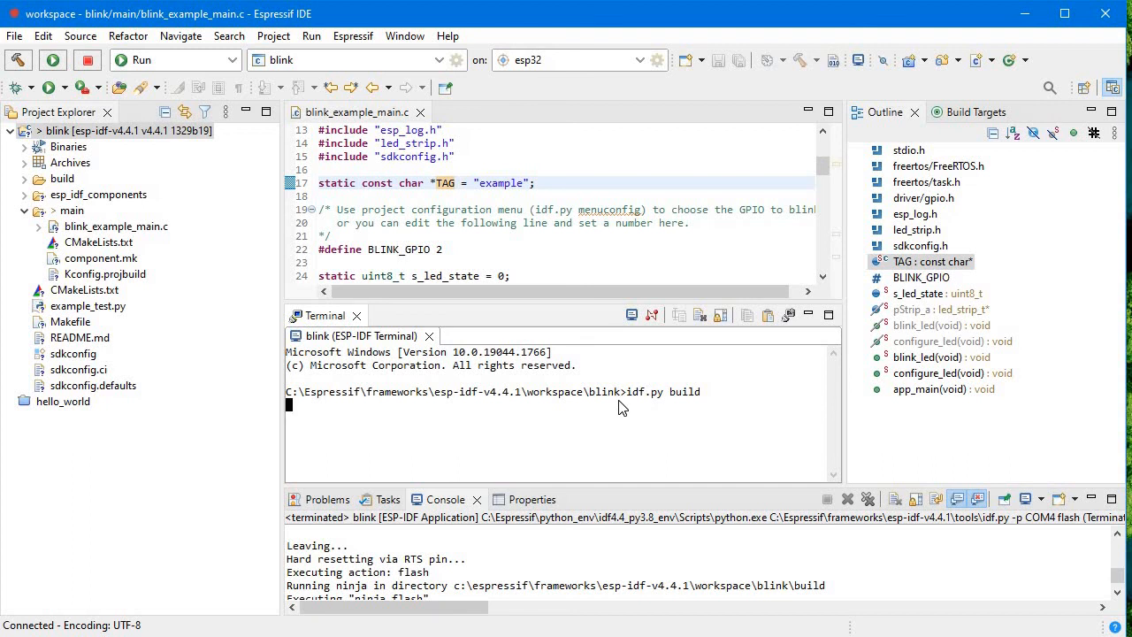
mouse_move(609, 412)
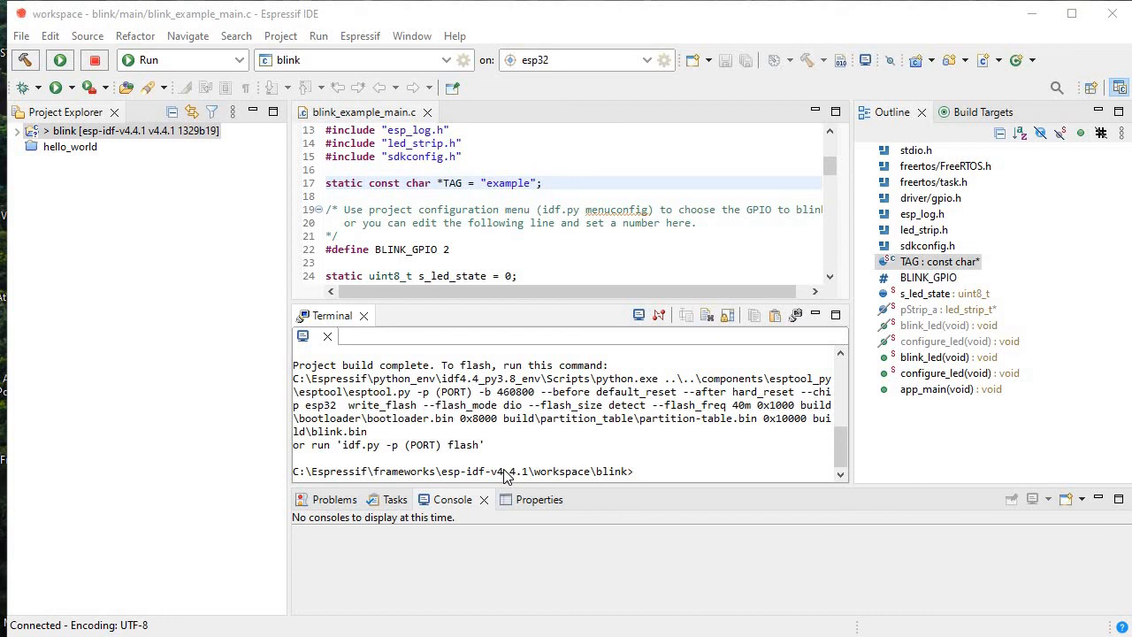
mouse_move(649, 484)
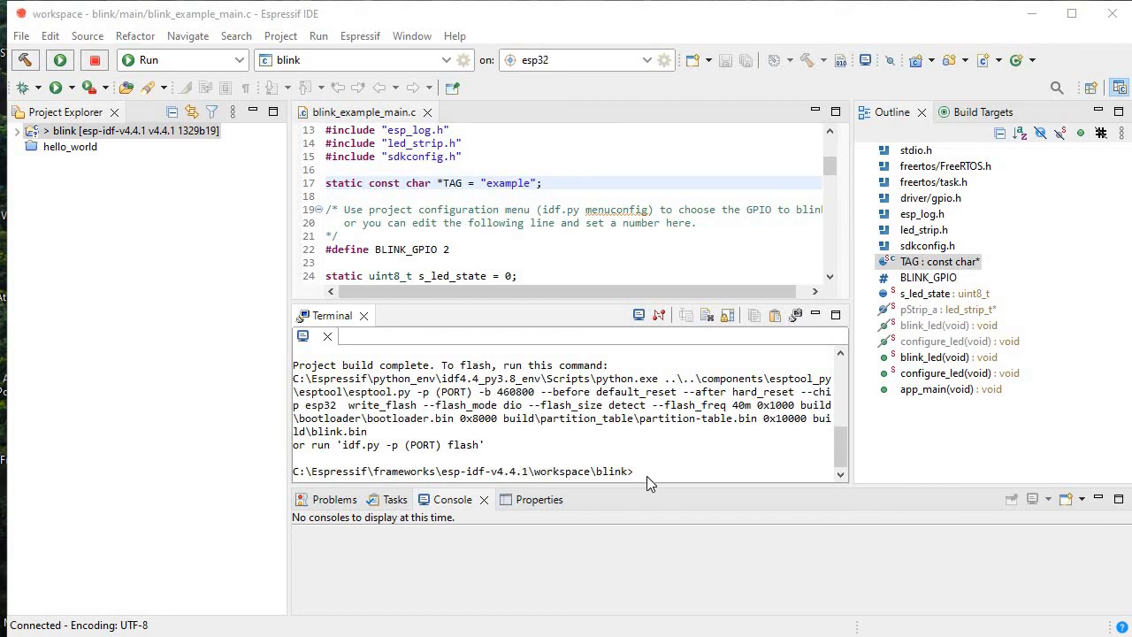
Run 'idf.py -p COM4 flash' in the terminal, re-entering it after the first failed attempt
type("idf")
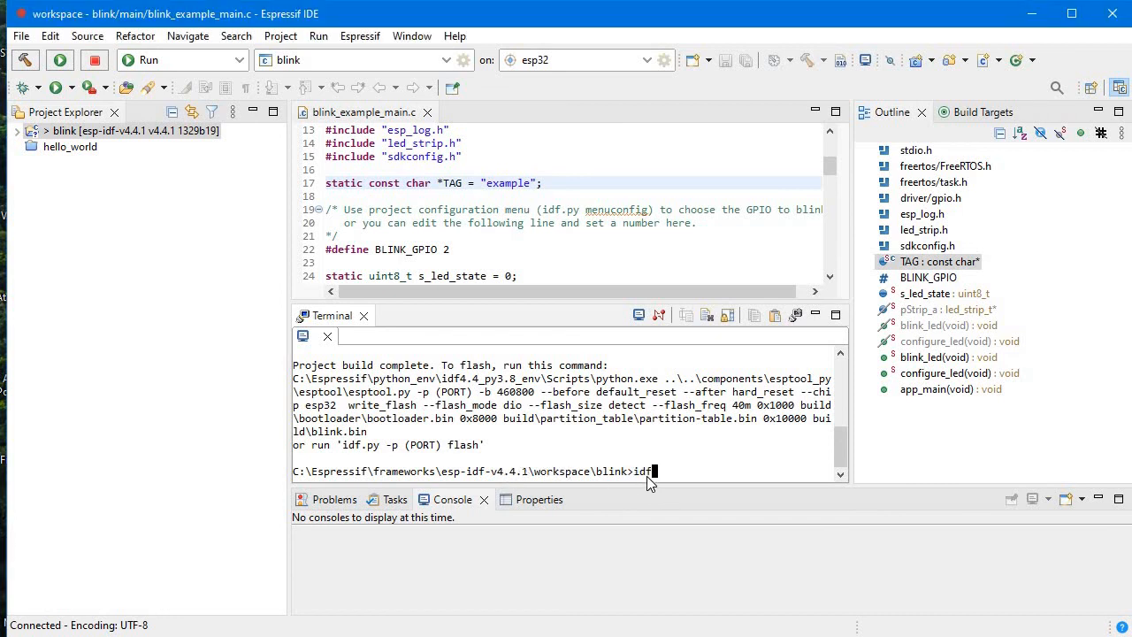
type(".py b")
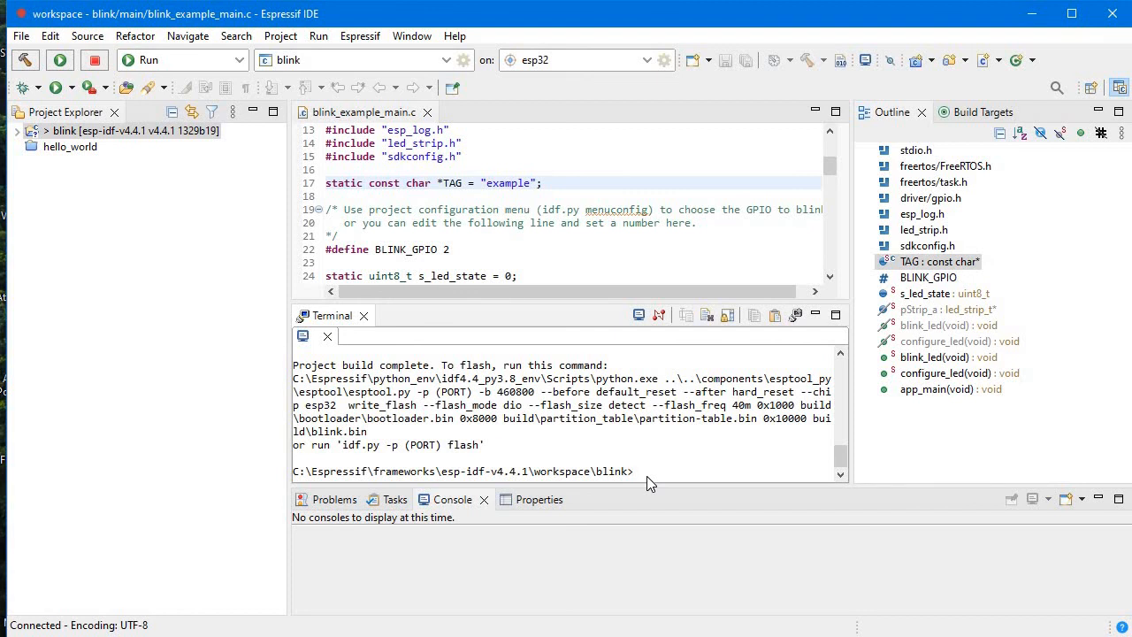
type("i")
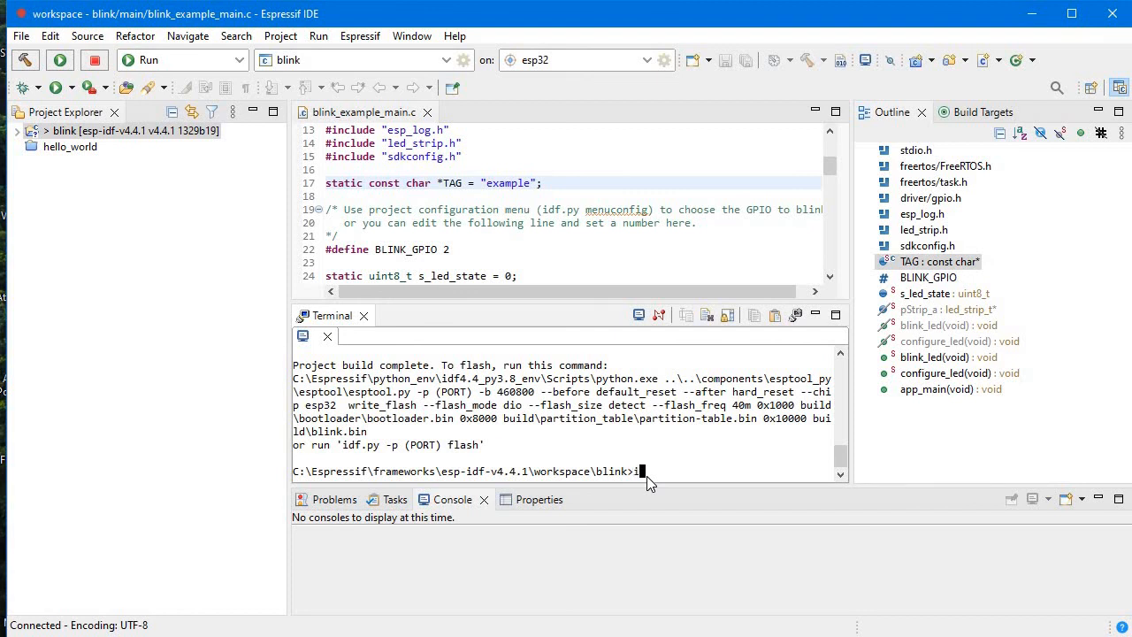
type("df.py")
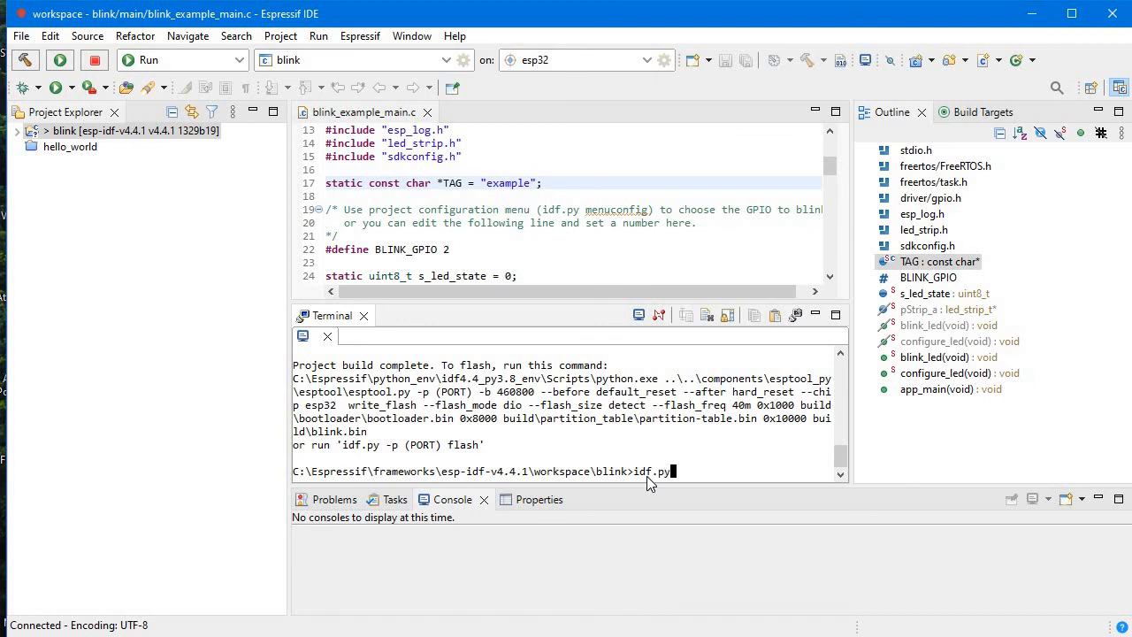
mouse_move(340, 460)
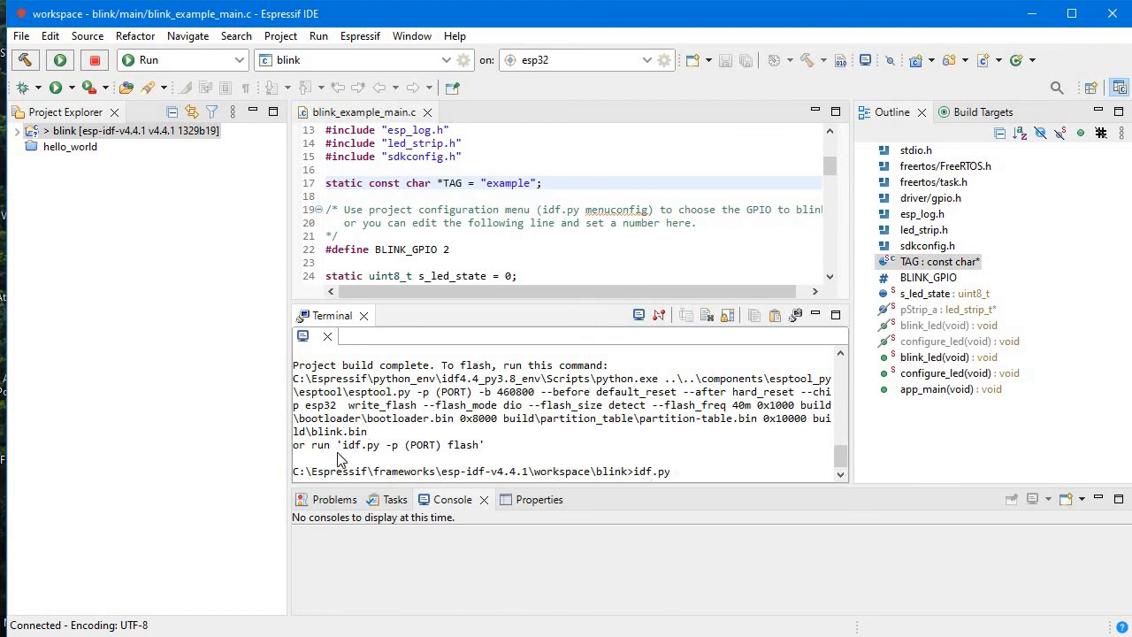
double_click(345, 443)
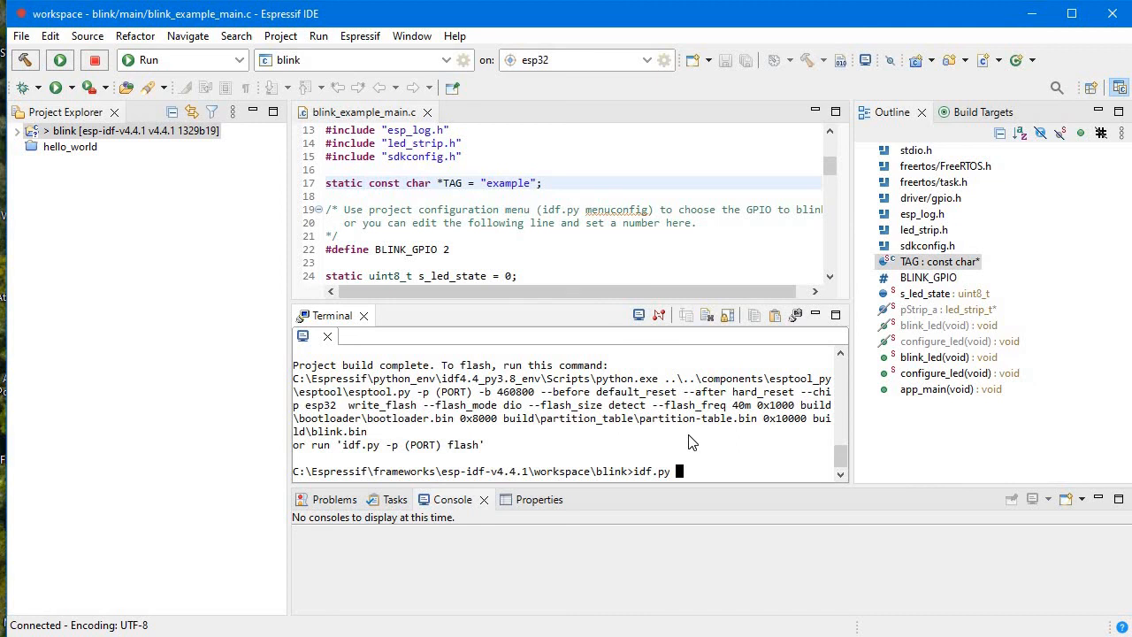
type("-")
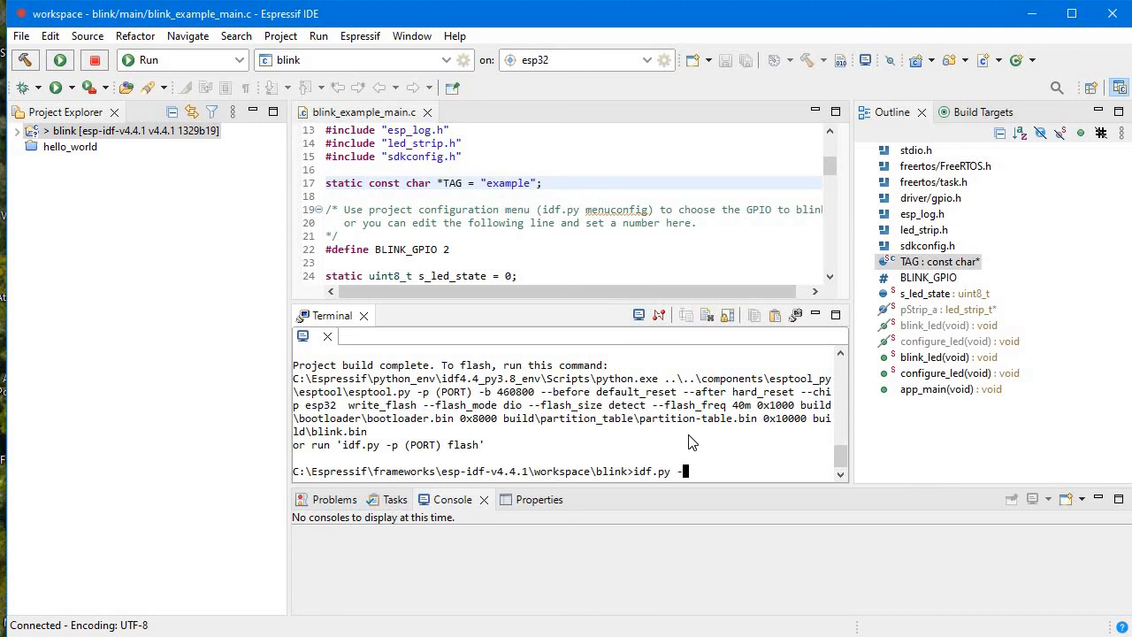
type("-p")
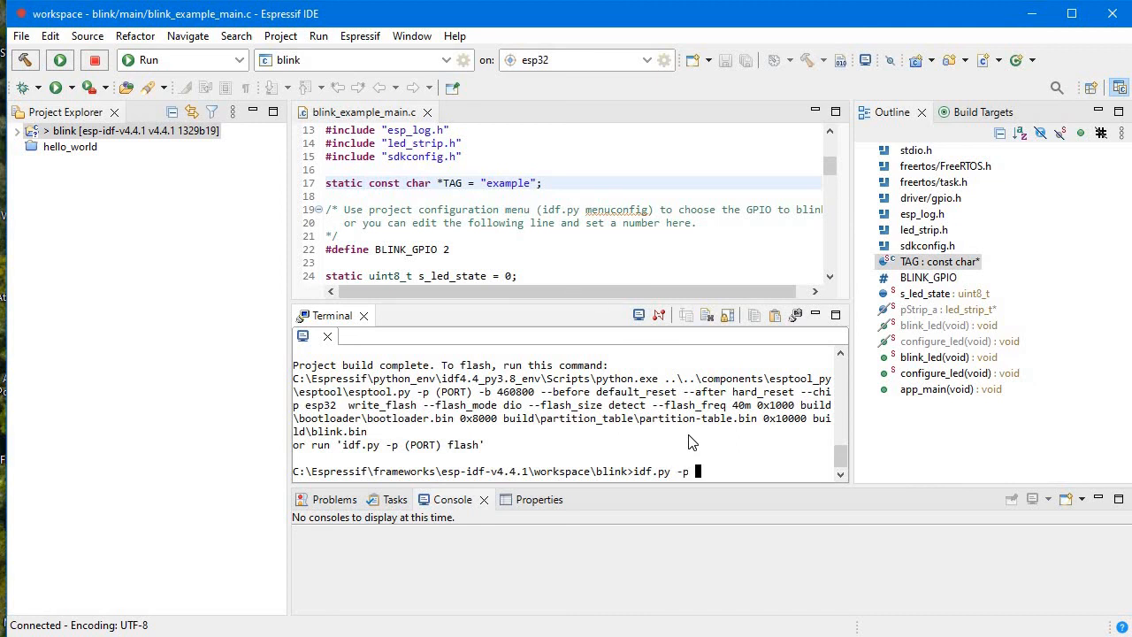
type("COM4")
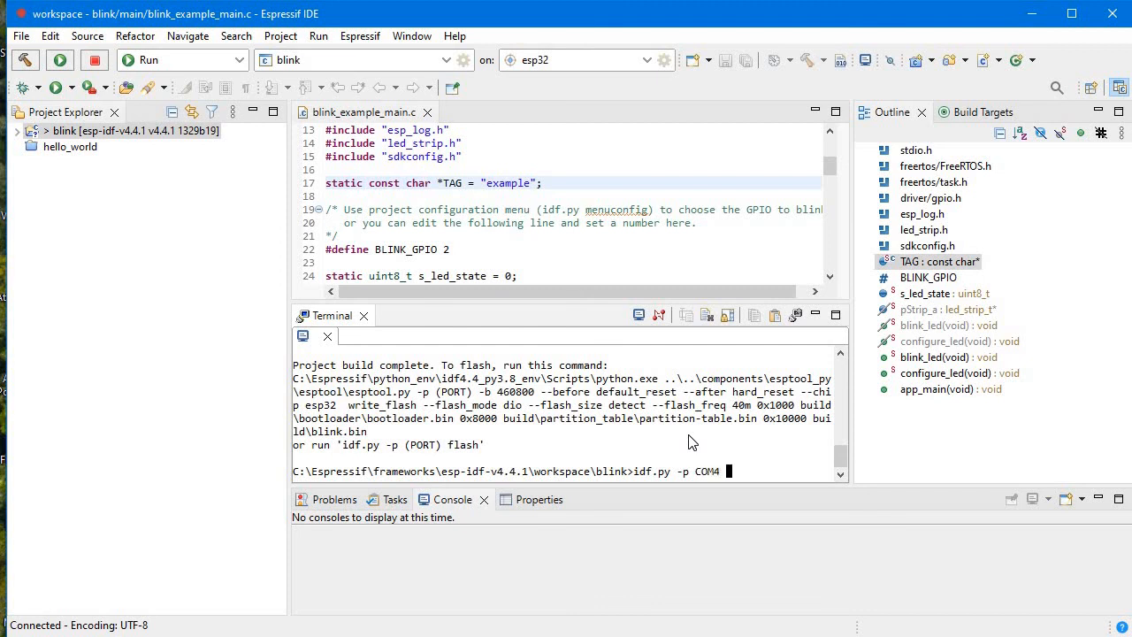
type("flash")
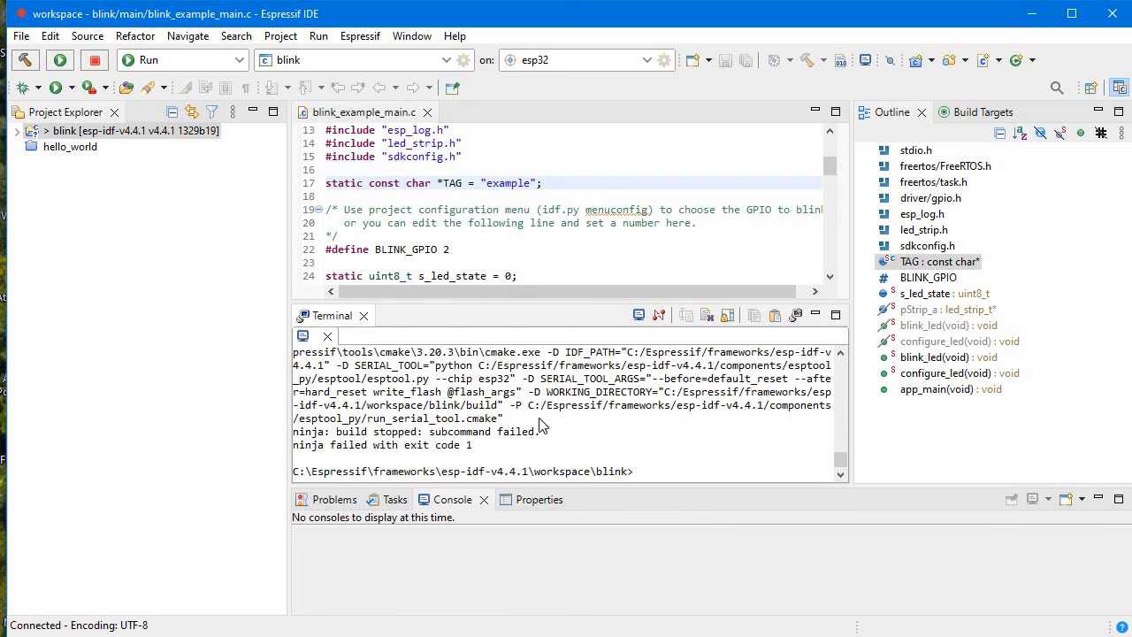
type("idf.py -p COM4 flash")
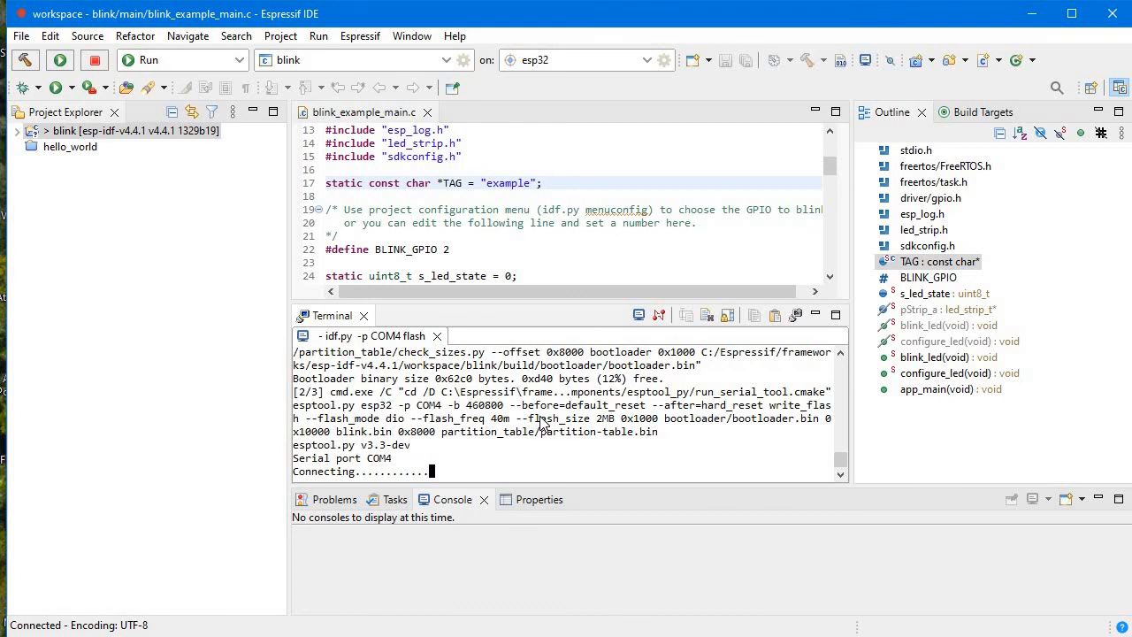
mouse_move(533, 429)
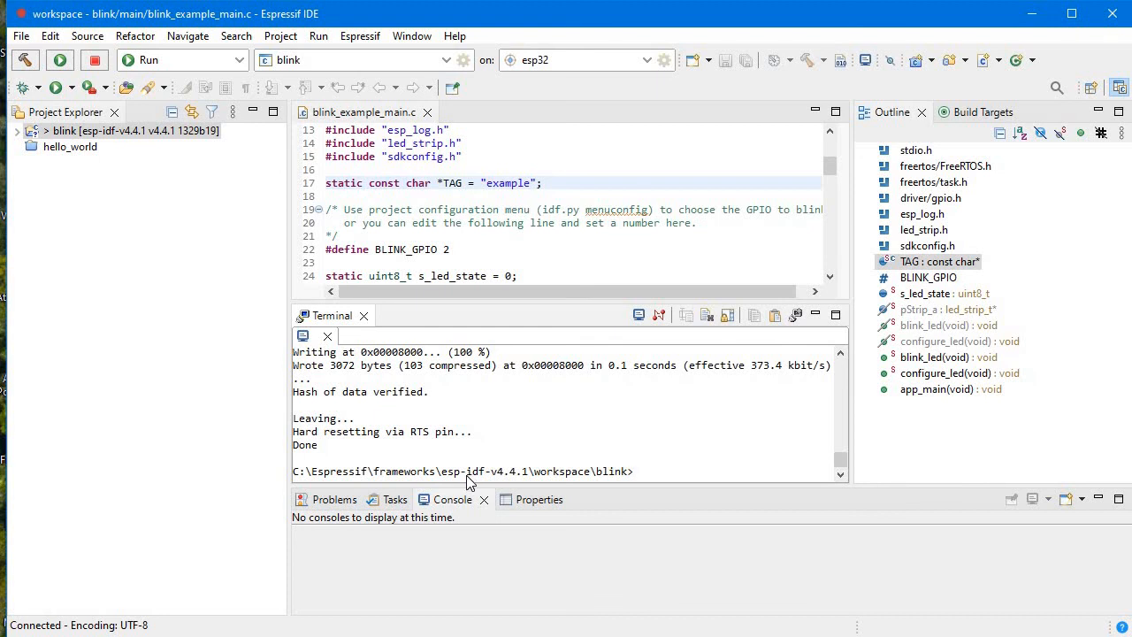
mouse_move(372, 320)
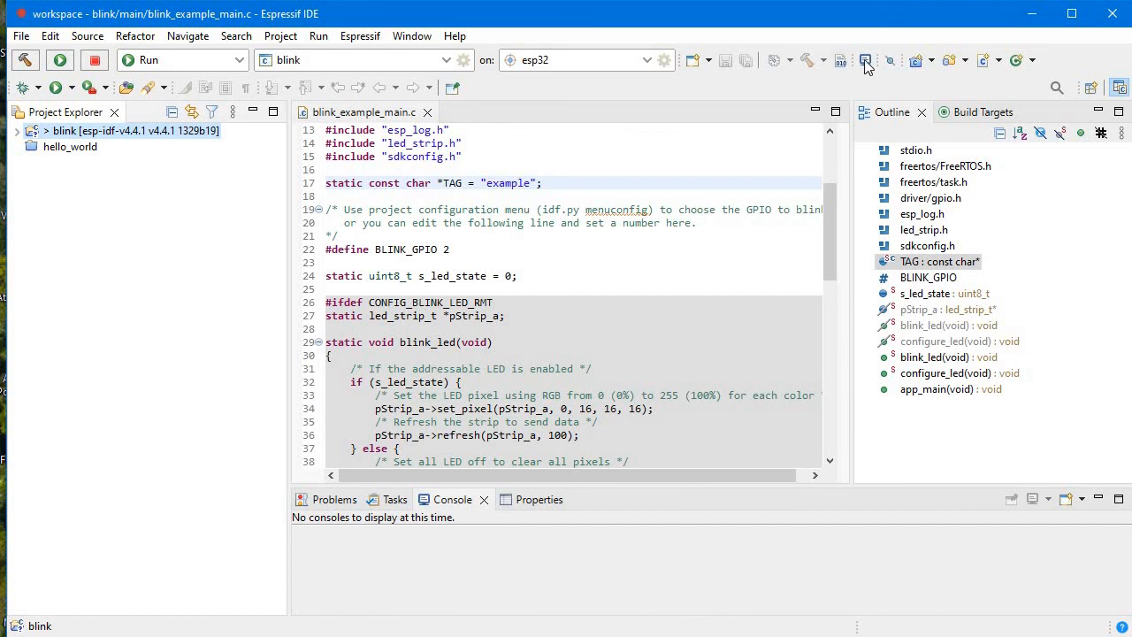
Open an ESP-IDF Serial Monitor terminal for project blink on port COM4
left_click(864, 60)
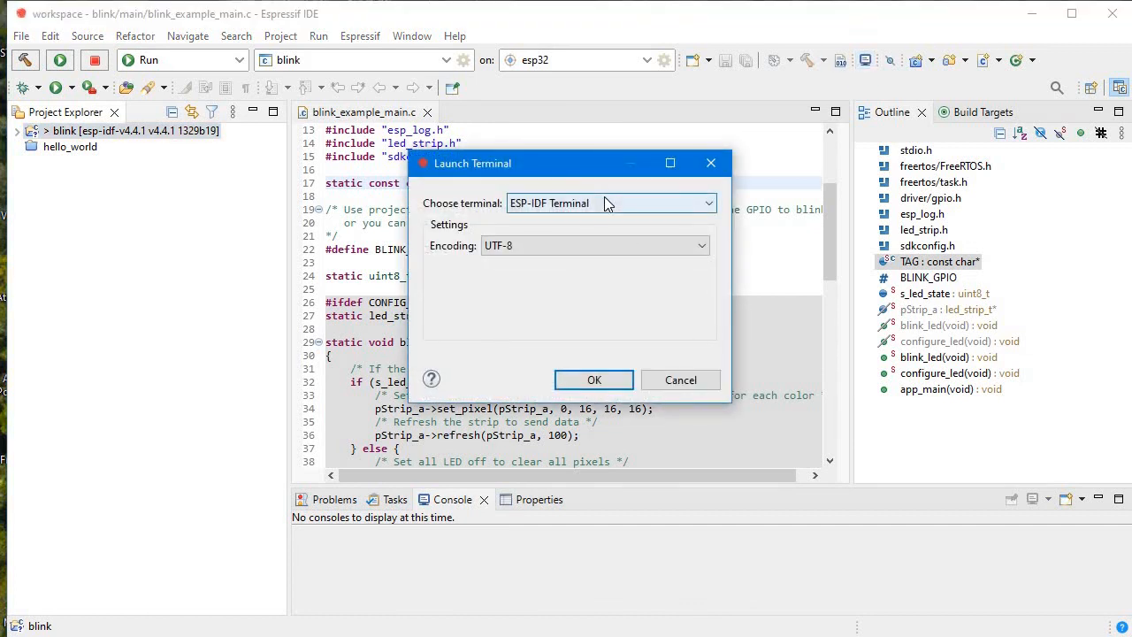
left_click(707, 202)
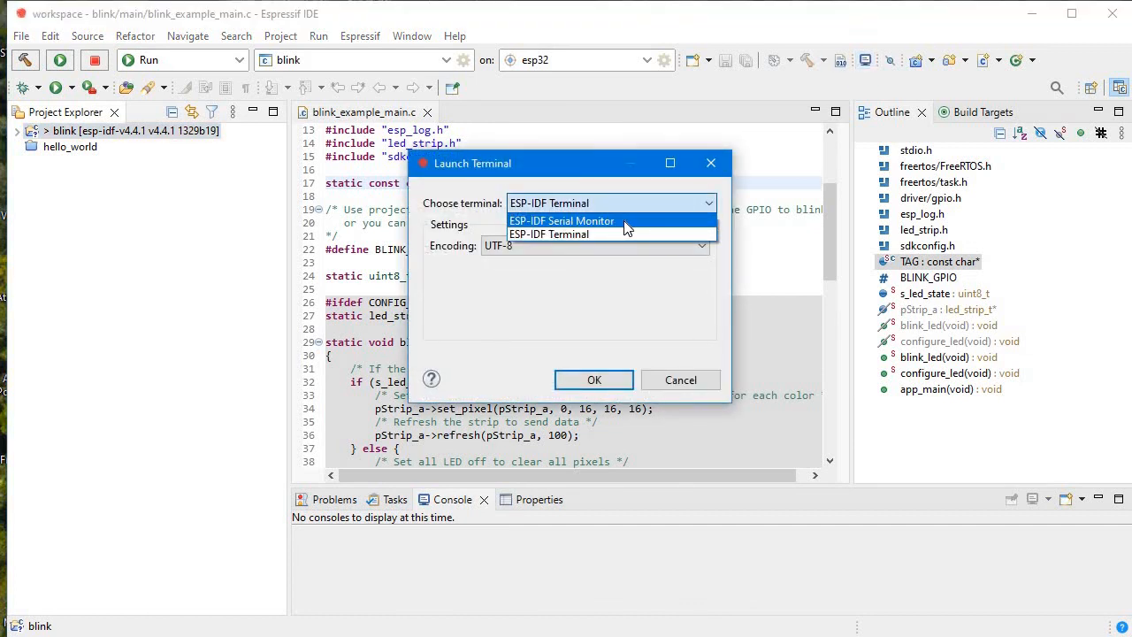
left_click(562, 220)
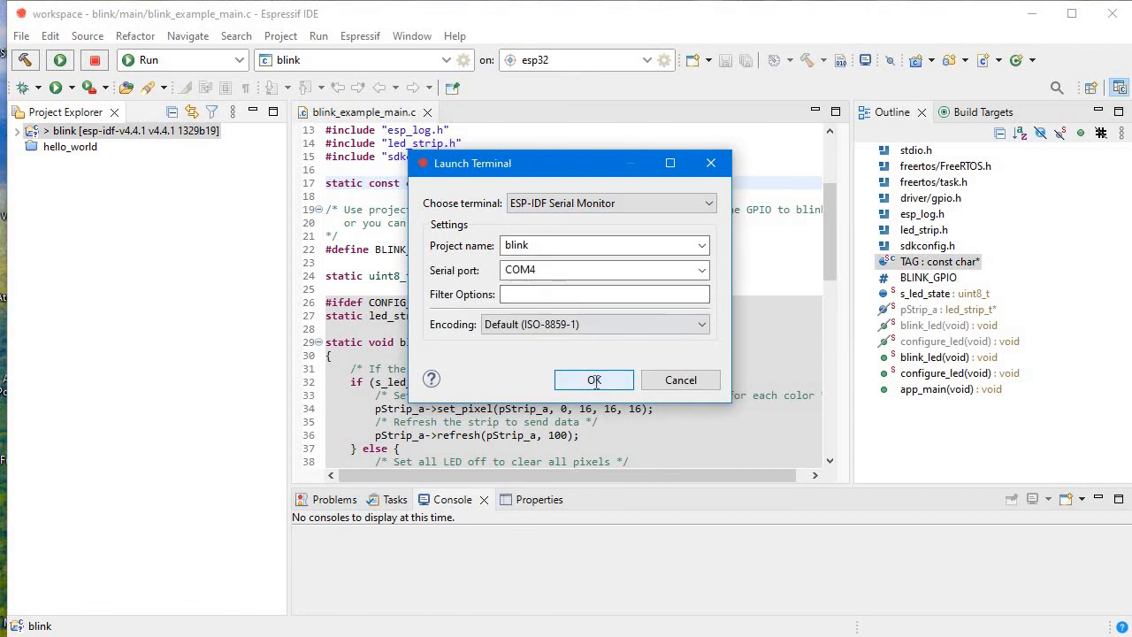
left_click(594, 379)
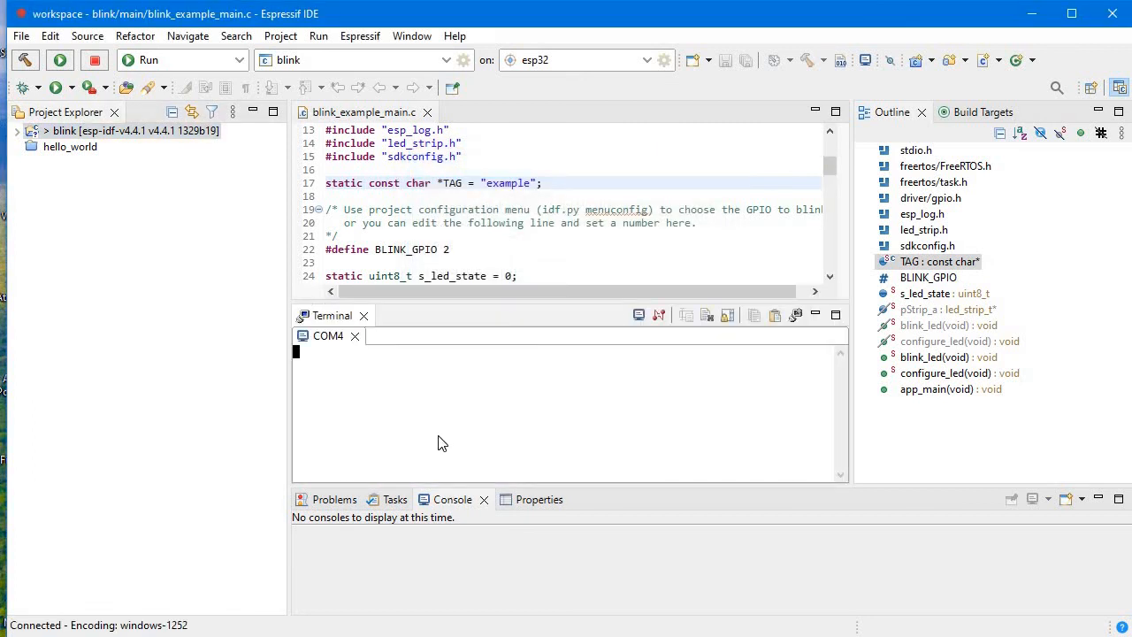